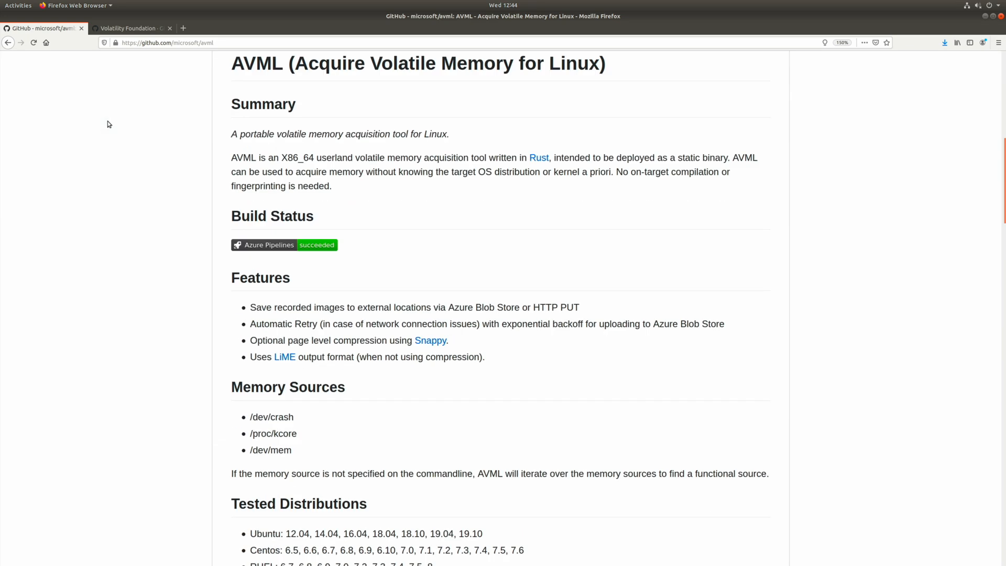
Download the avml asset from the v0.2.0 release and save it to the Desktop.
scroll("down", 3)
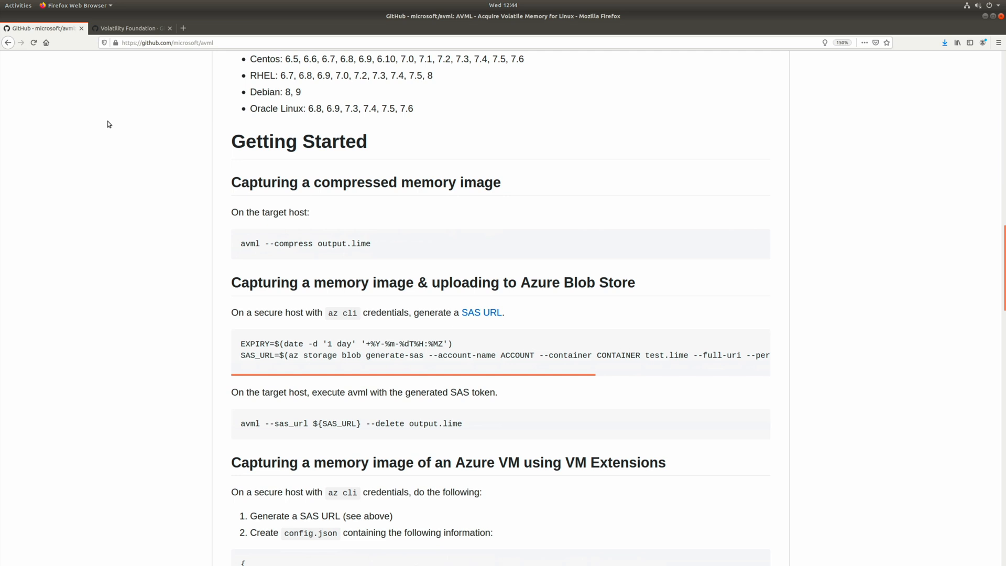
scroll("down", 3)
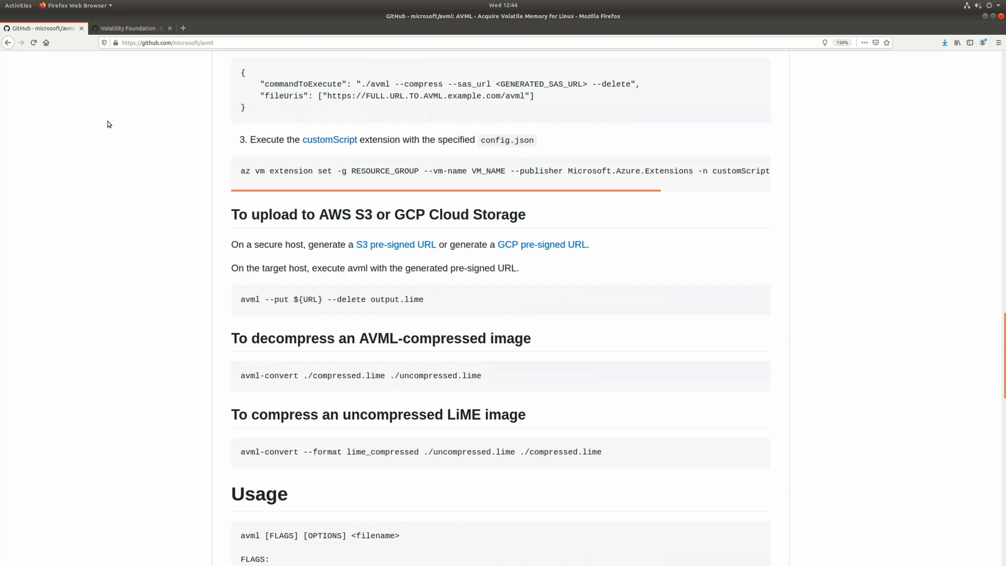
scroll("down", 3)
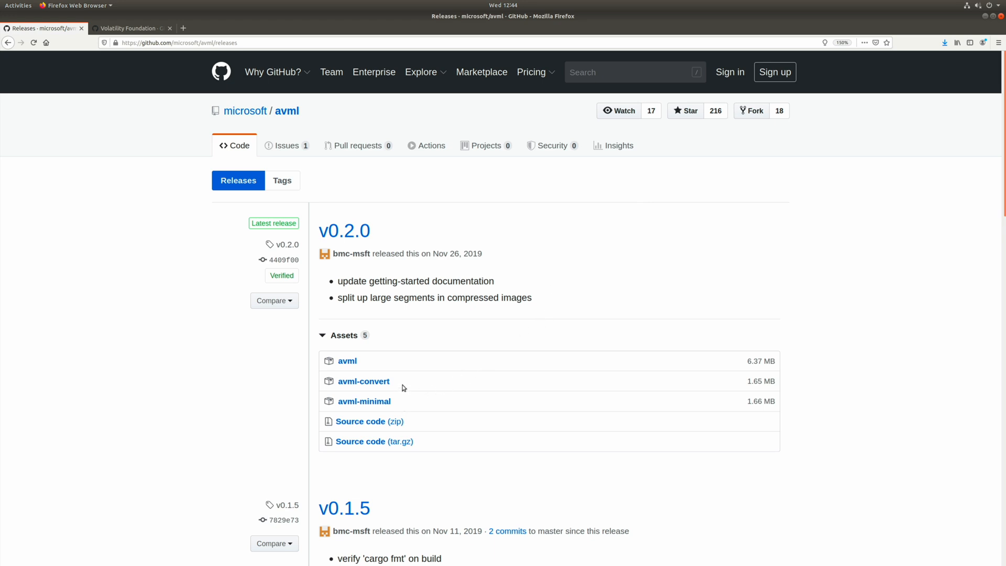
mouse_move(403, 361)
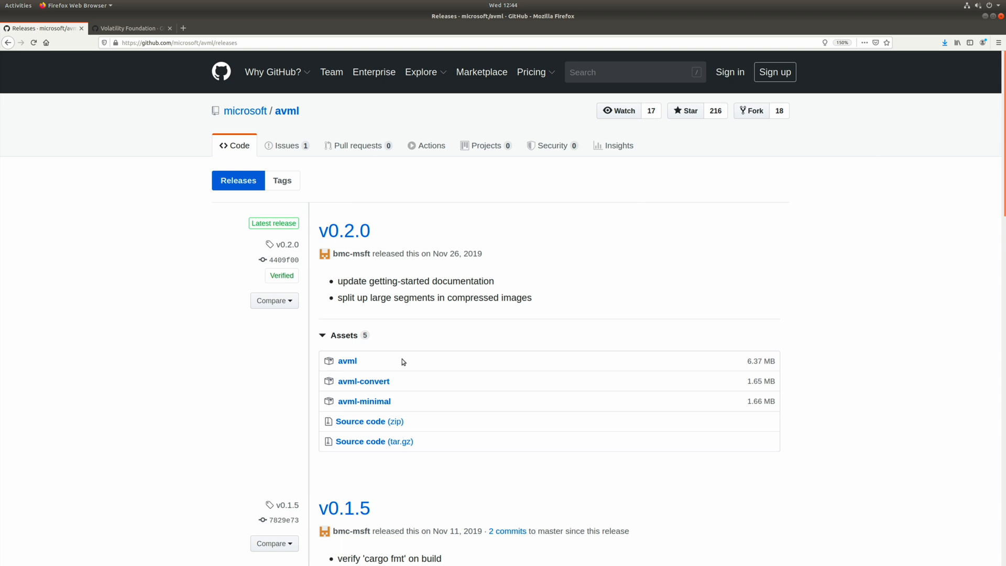
left_click(347, 359)
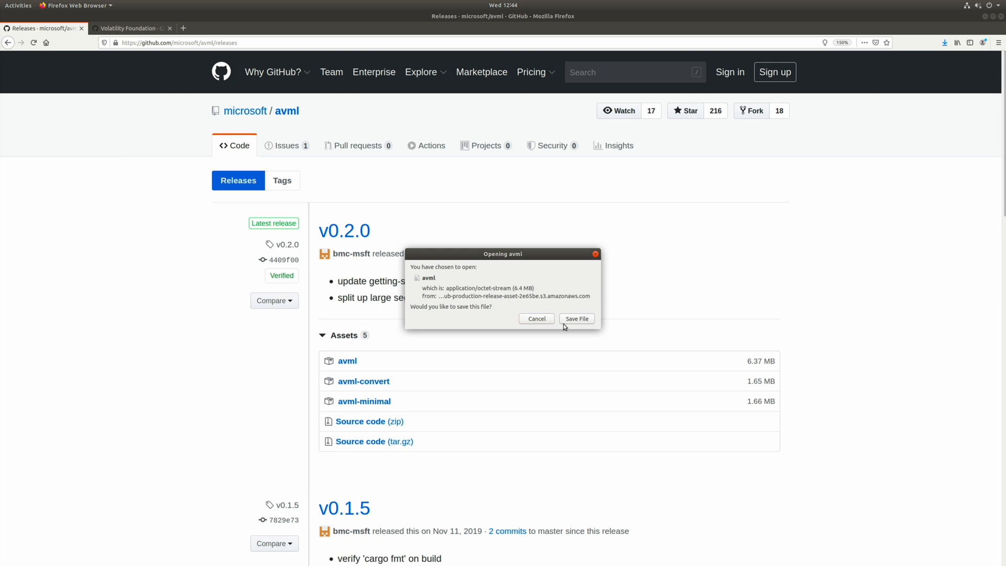
left_click(575, 319)
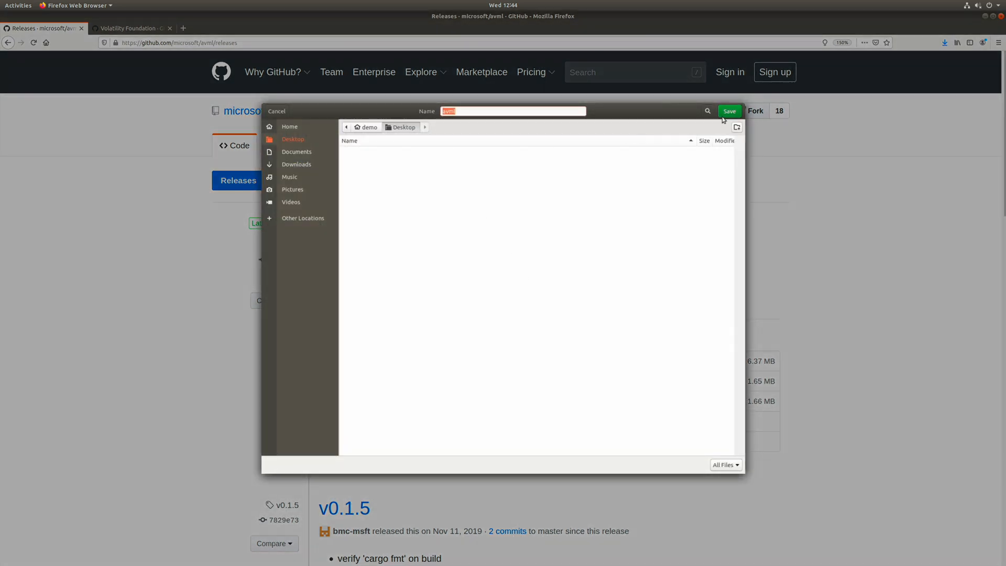
left_click(728, 110)
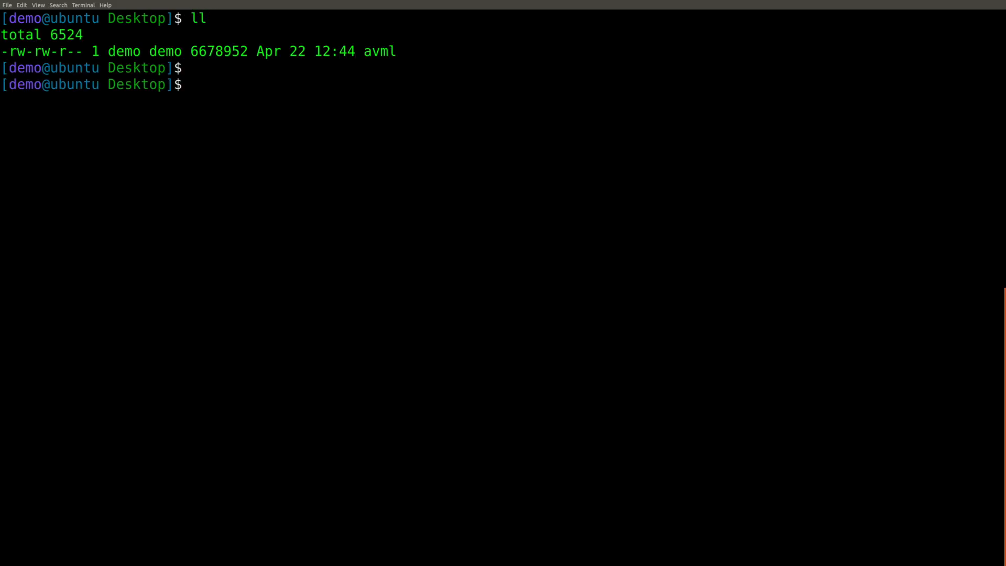
Check avml with file, chmod 755 it, and view ./avml --help.
type("file avml")
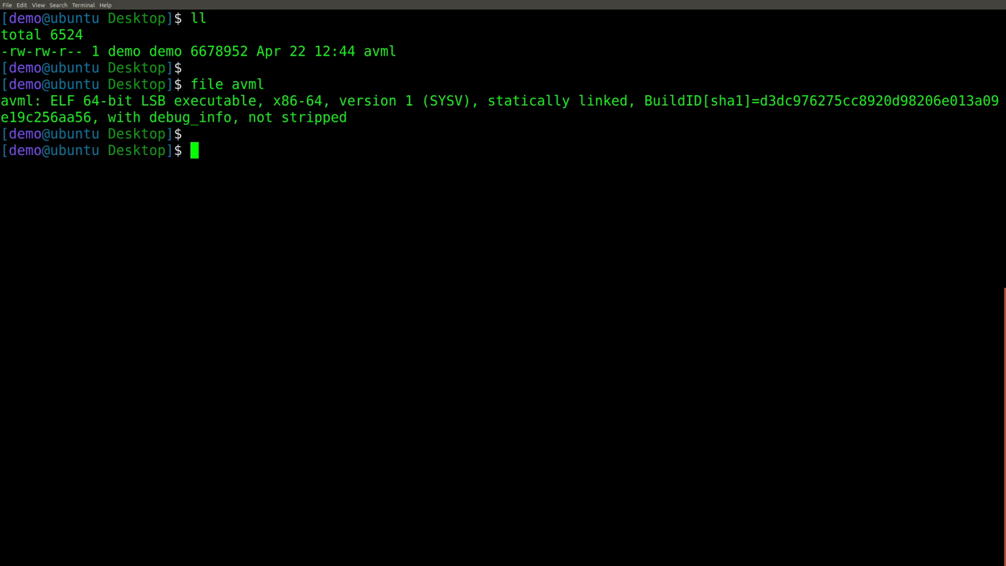
type("chmod 755 avml")
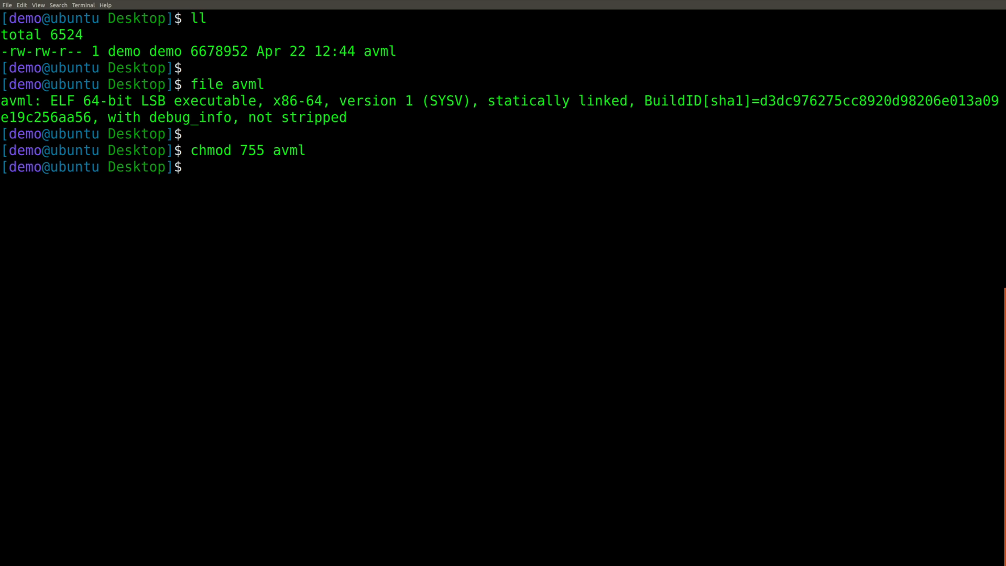
type("./")
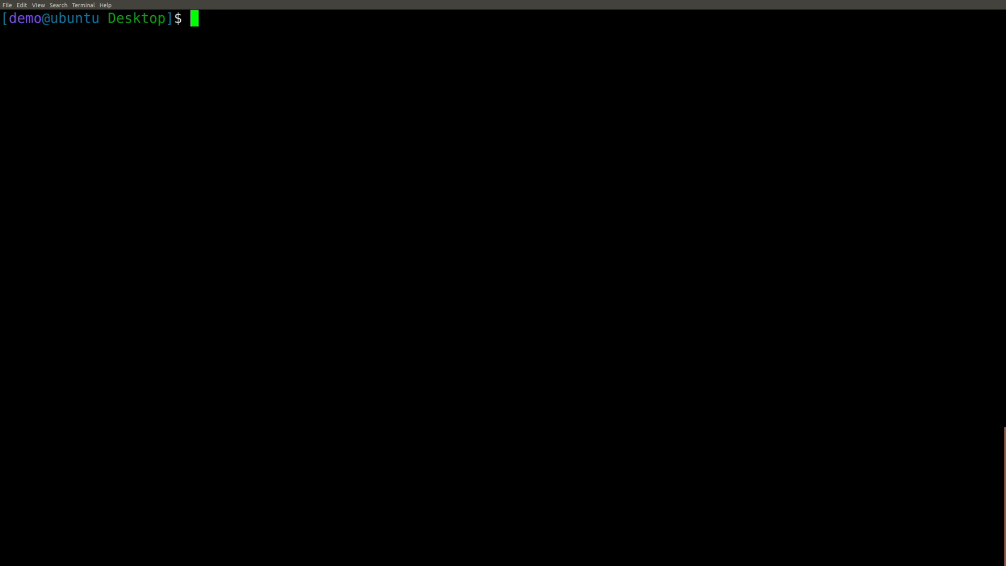
type("./avml --help")
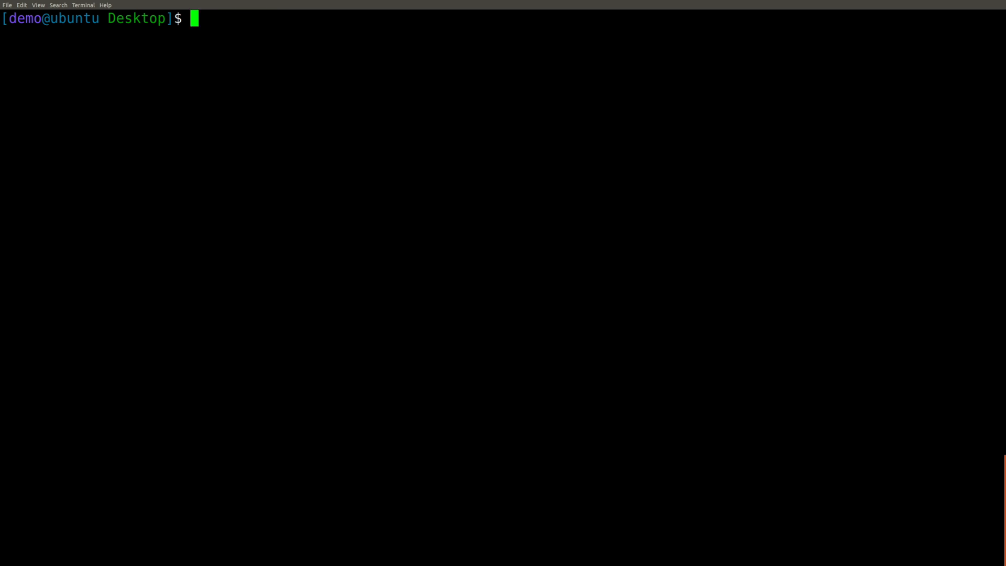
Run ./avml memory.dmp, then rerun with sudo after the CAP_SYS_ADMIN error.
type("./avml --")
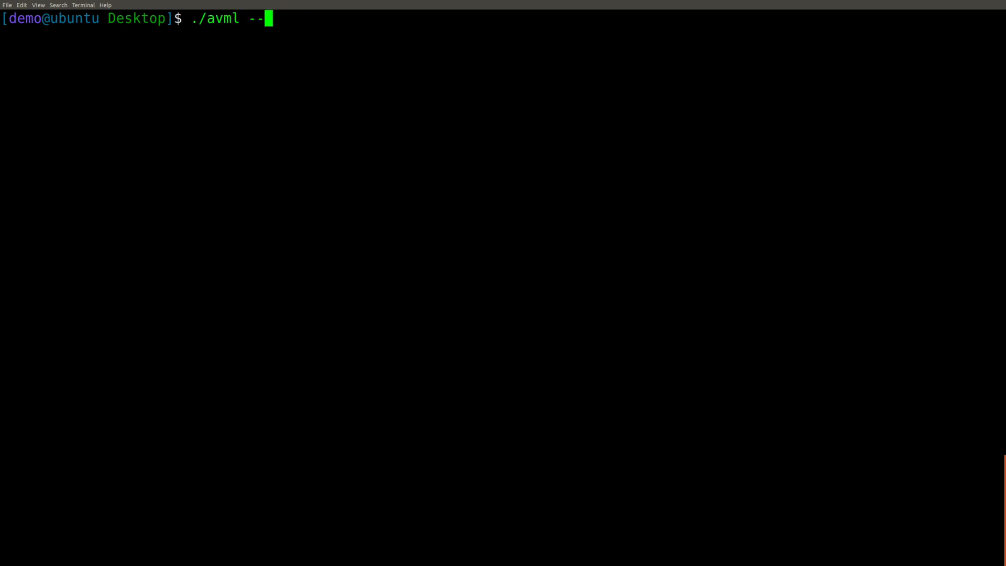
type("memor")
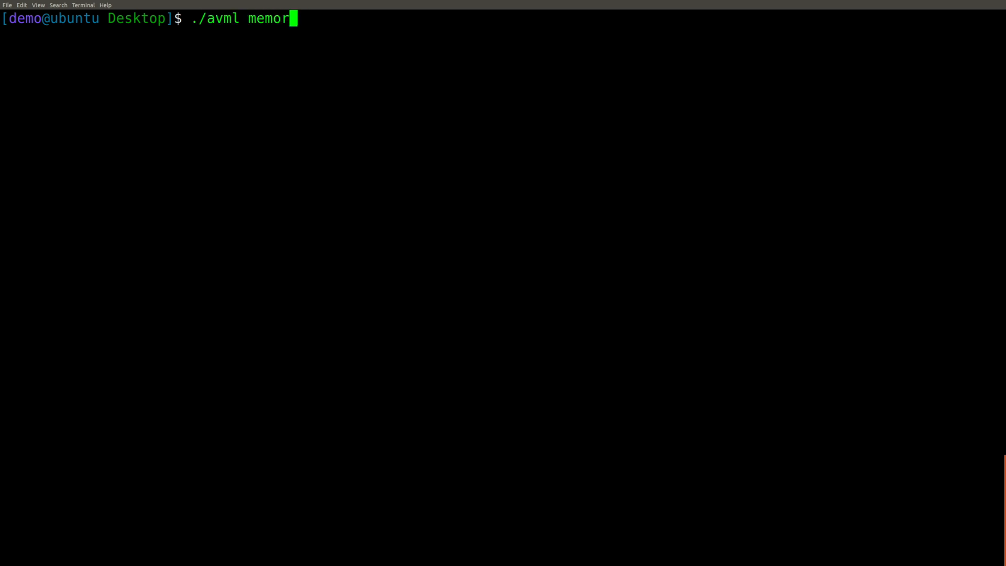
type("y.dmp")
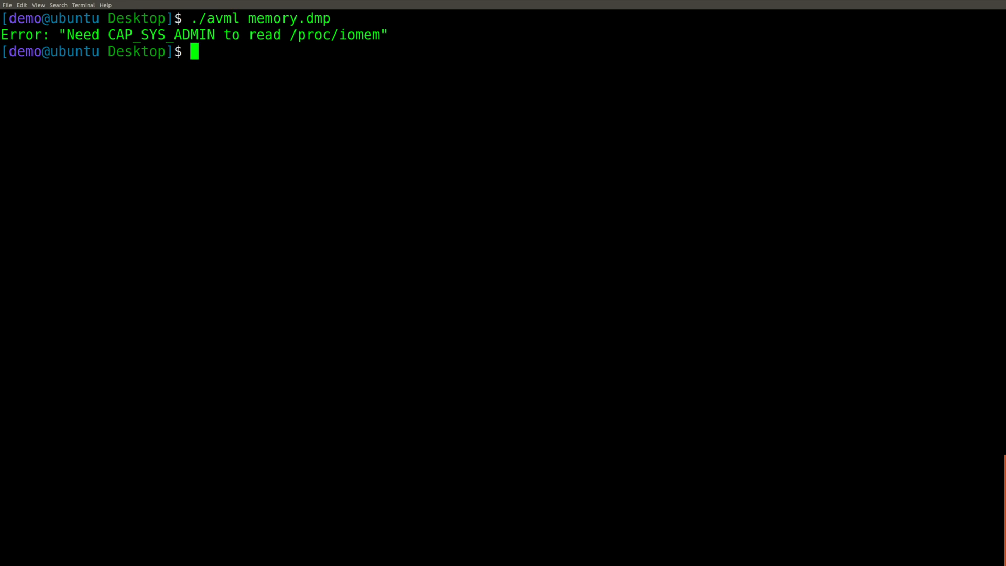
type("./avml memory.dmp")
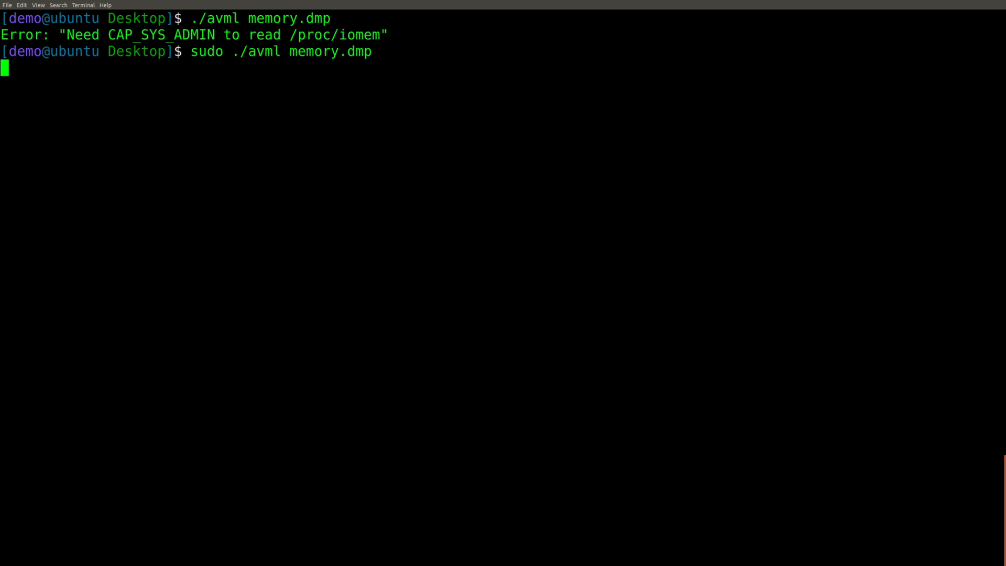
key("Return")
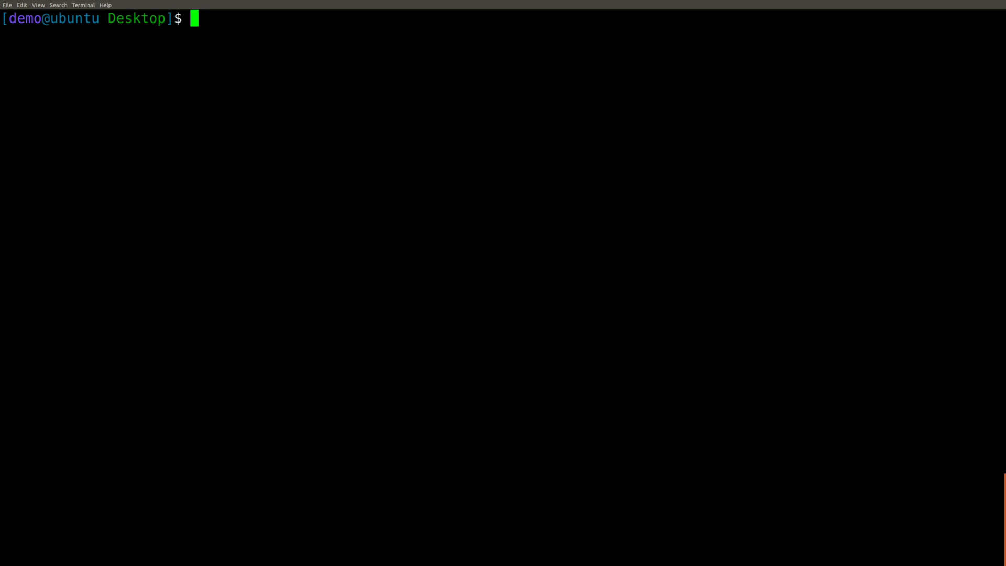
List the Desktop with ll -h to confirm the 8.0G memory.dmp beside avml.
type("ll -h")
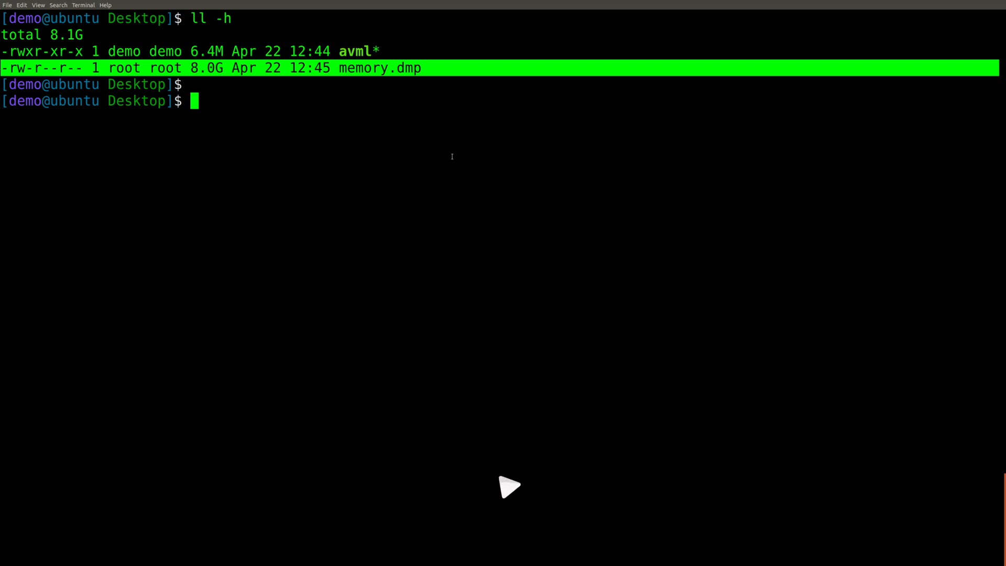
left_click(502, 486)
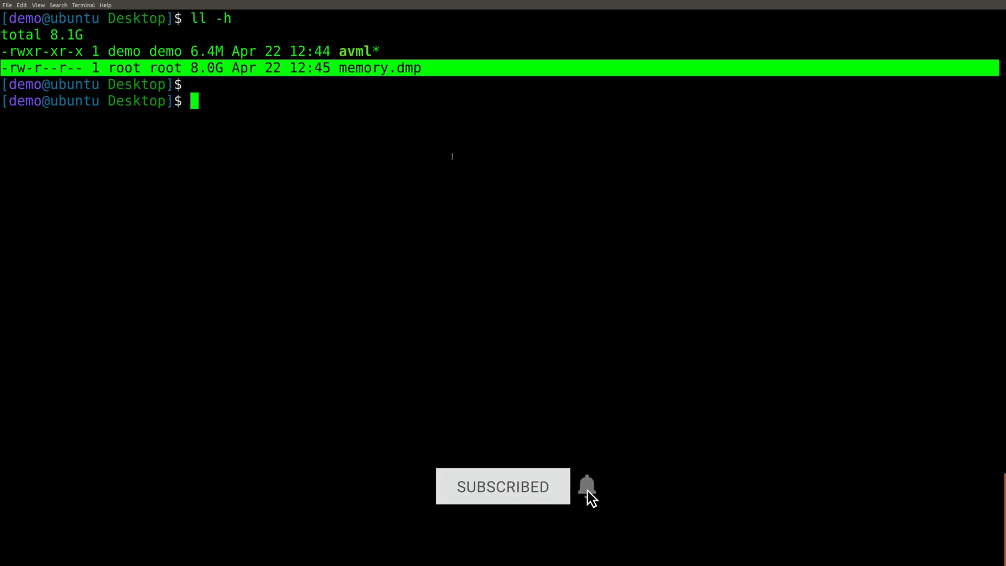
left_click(585, 486)
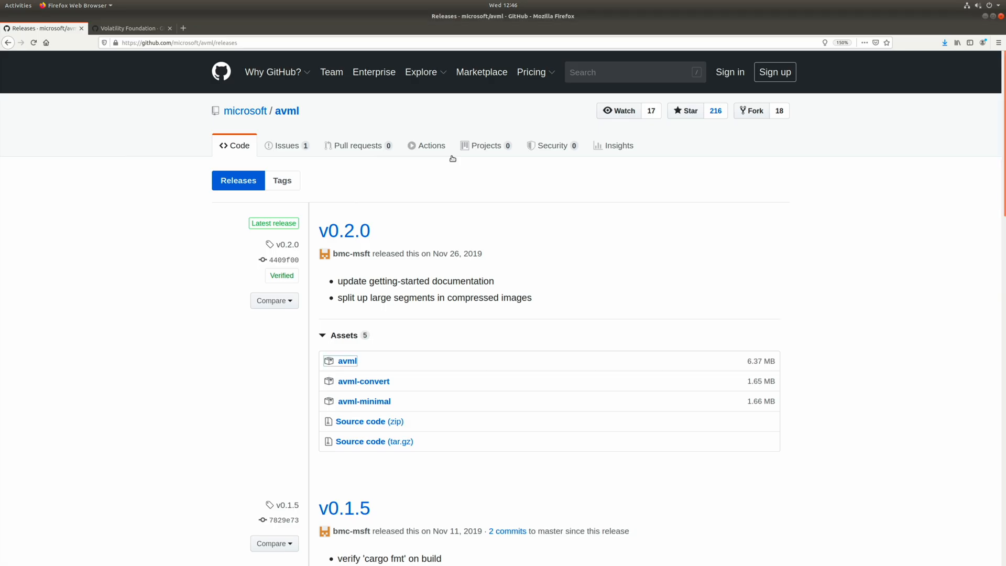
Open the volatilityfoundation/volatility repository and reveal its clone URL.
left_click(132, 29)
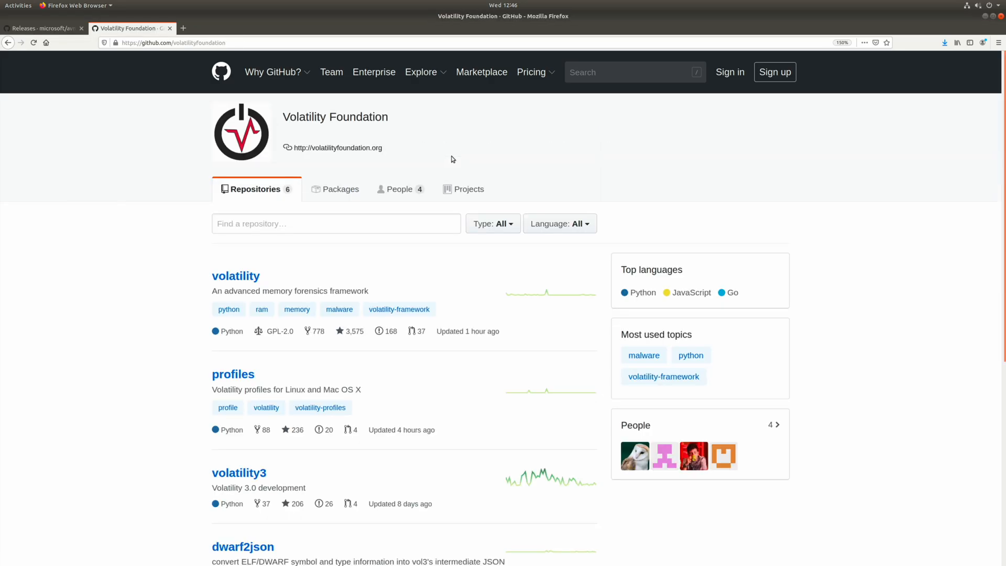
mouse_move(174, 150)
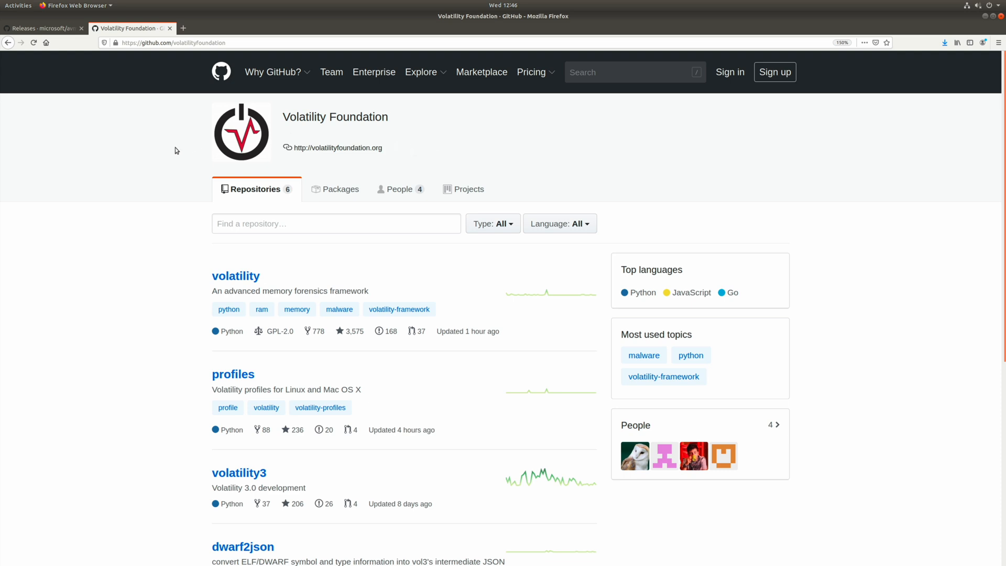
scroll("down", 3)
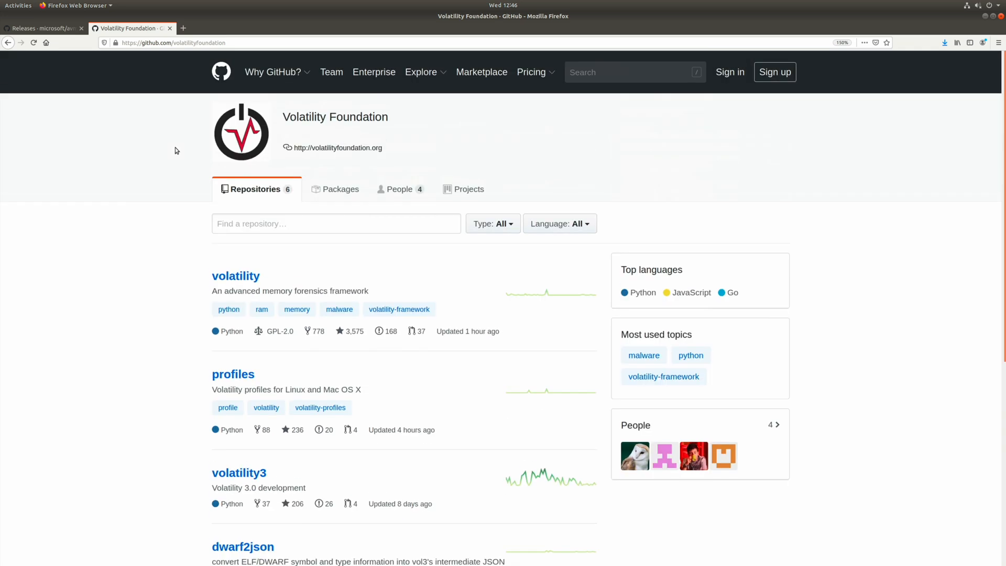
left_click(235, 276)
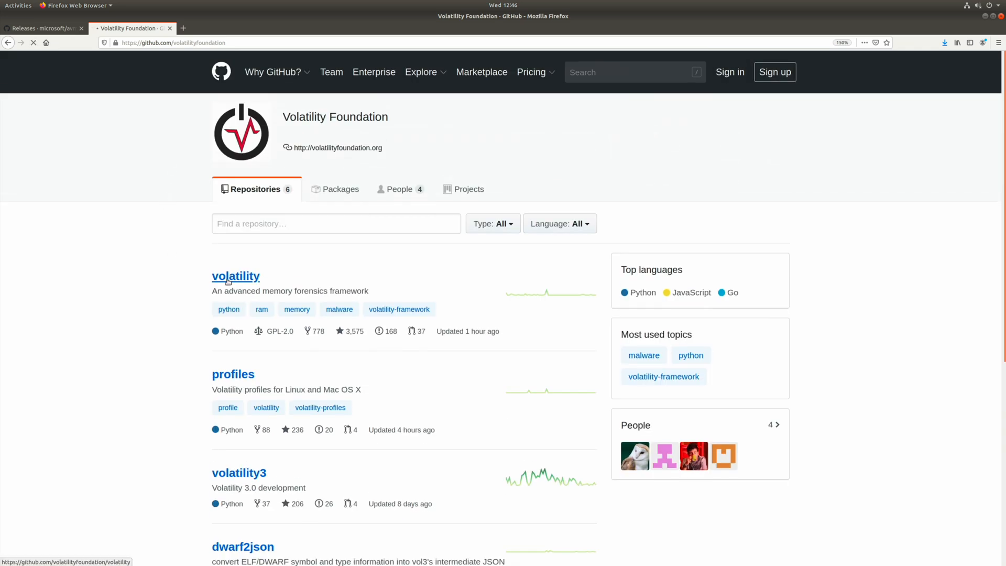
left_click(236, 276)
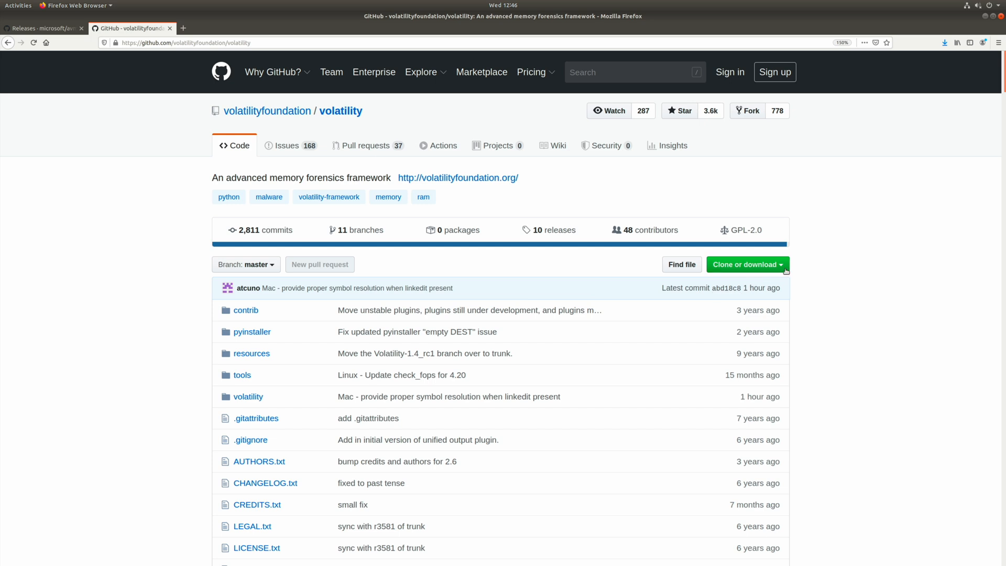
left_click(746, 264)
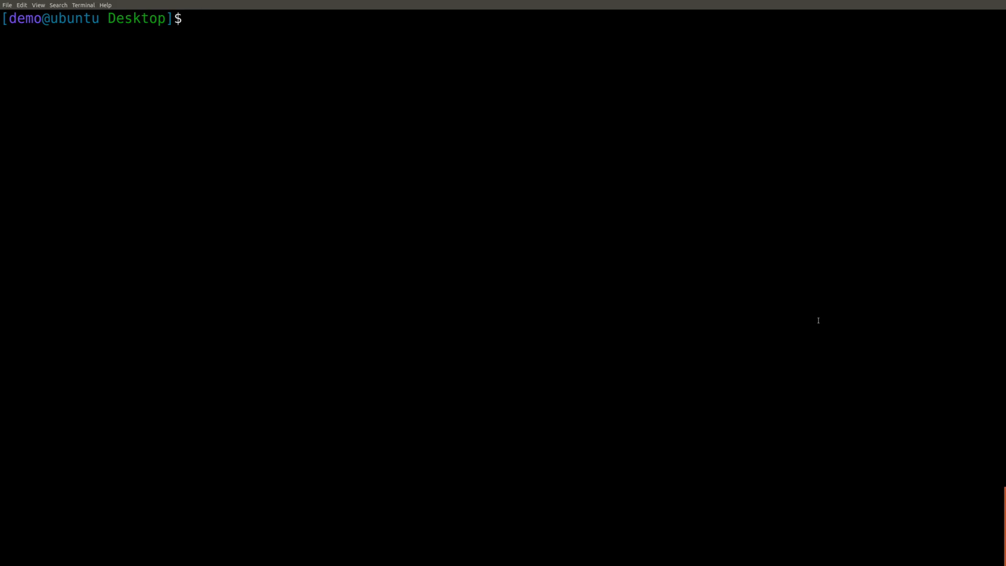
Git clone the volatility repository onto the Desktop and enter the new volatility folder.
type("git clone")
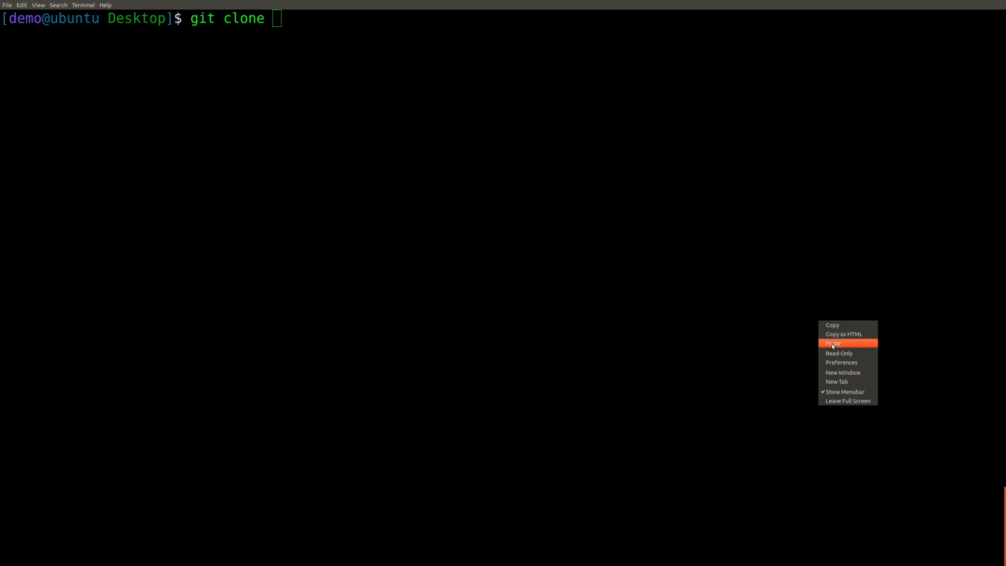
left_click(833, 343)
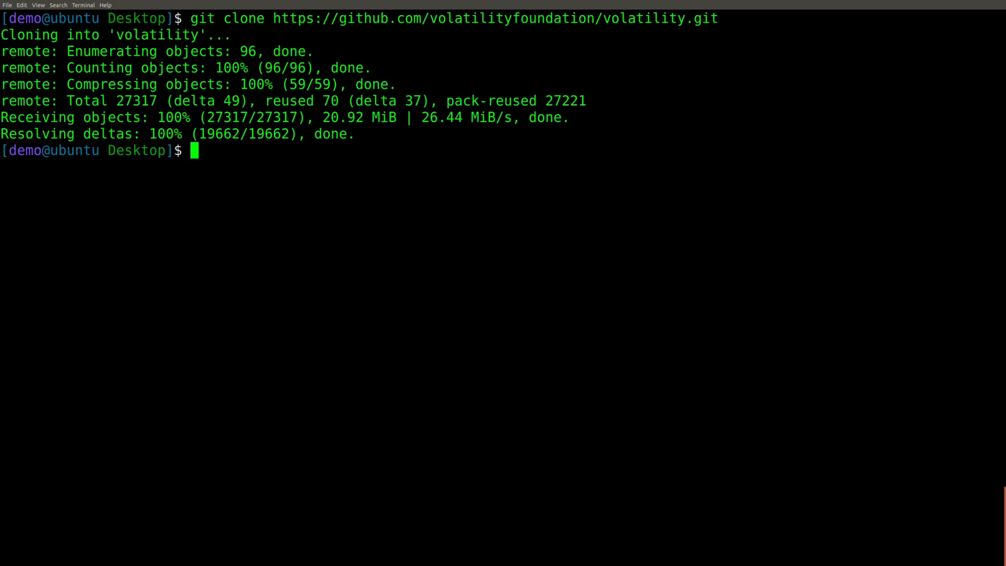
type("ll")
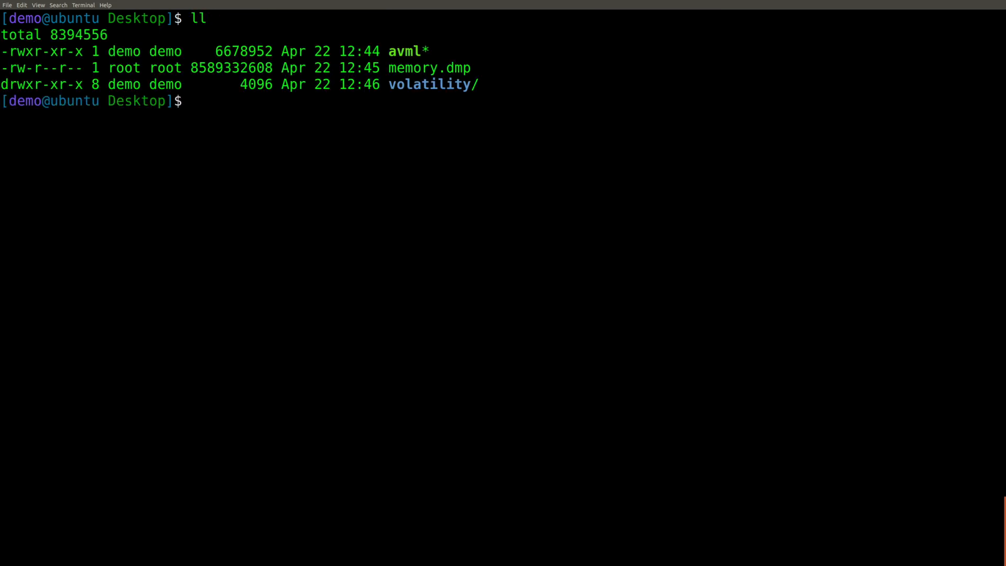
type("cd volatility/")
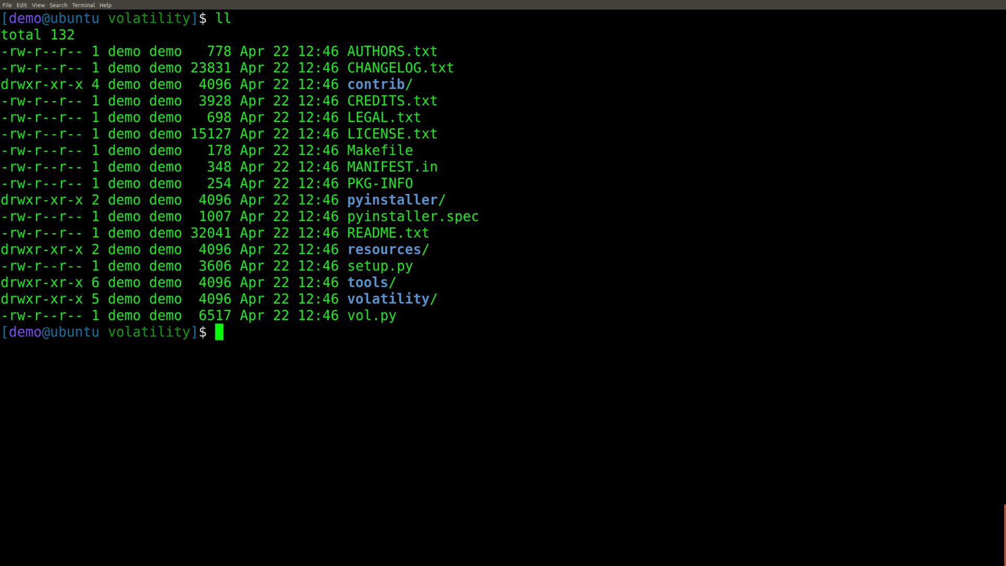
Run make in tools/linux, install dwarfdump with apt after the failure, so module.dwarf builds.
type("cd tools/linux/")
type("ll")
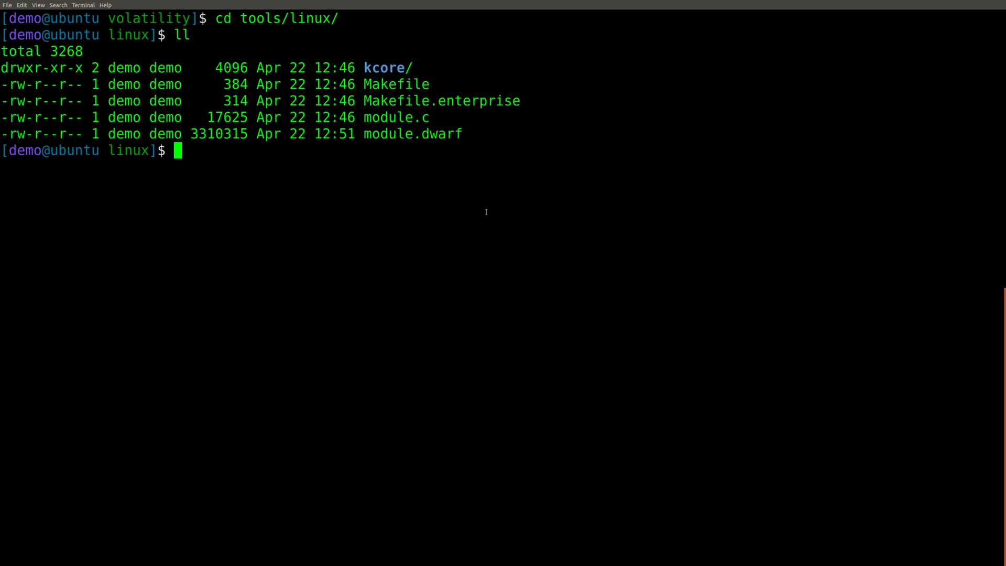
type("make")
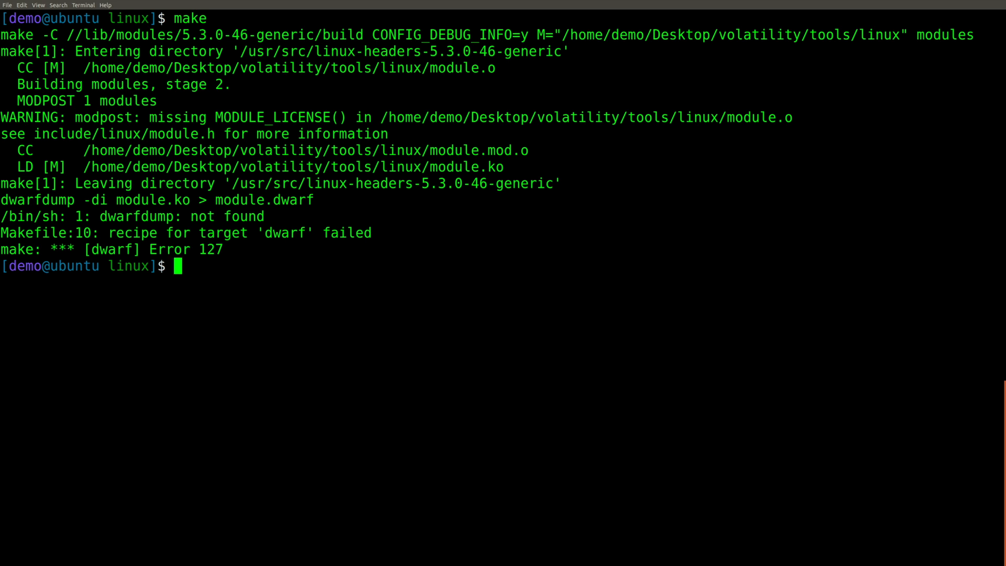
triple_click(109, 250)
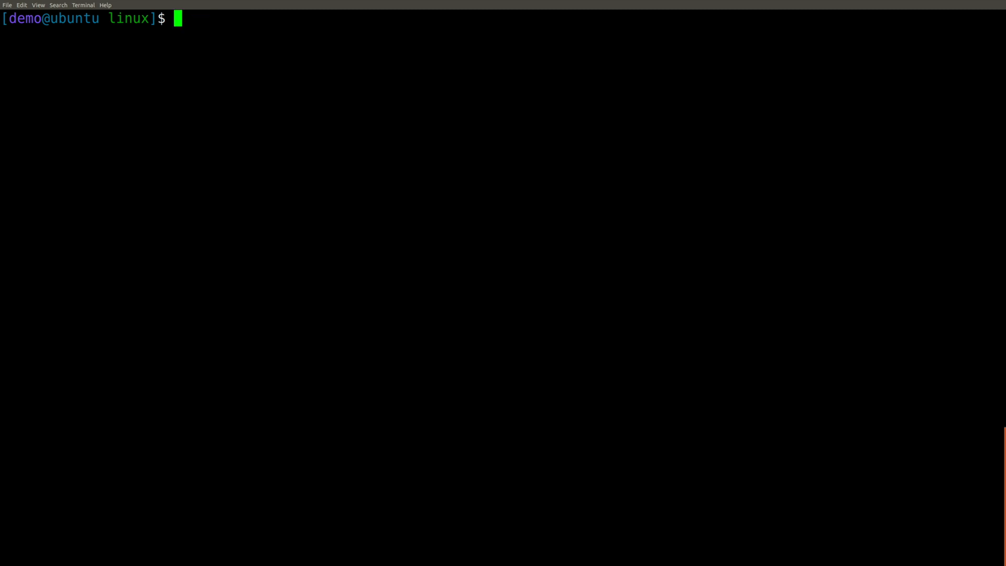
type("sudo apt")
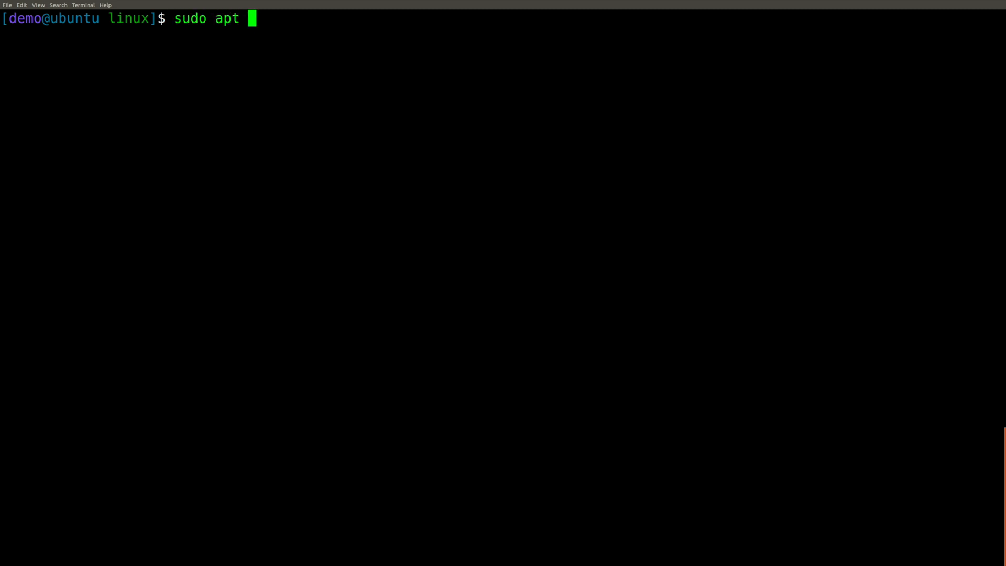
type("install d")
type("make")
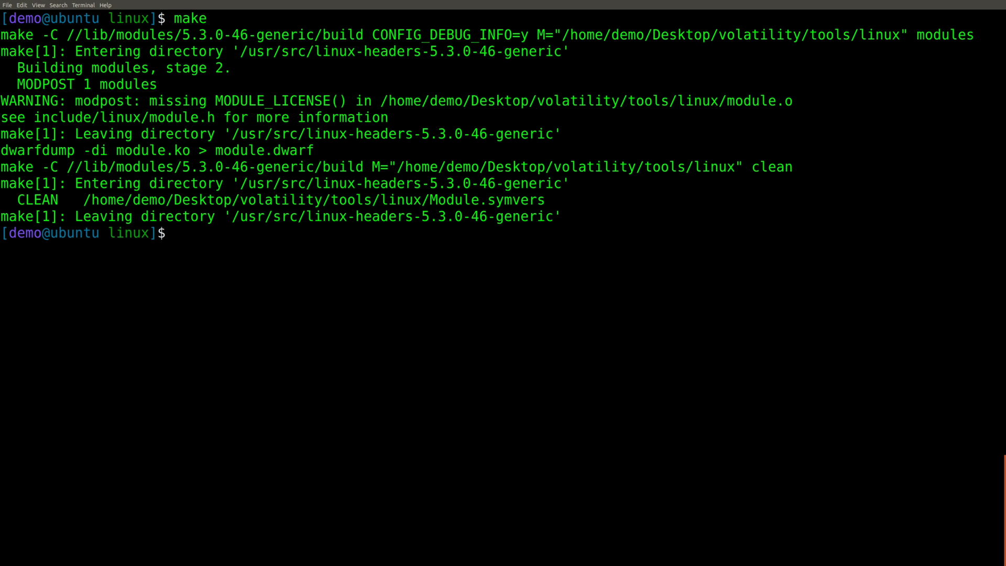
Return to ~/Desktop, list its files and check the kernel version with uname -a.
type("cd ~/")
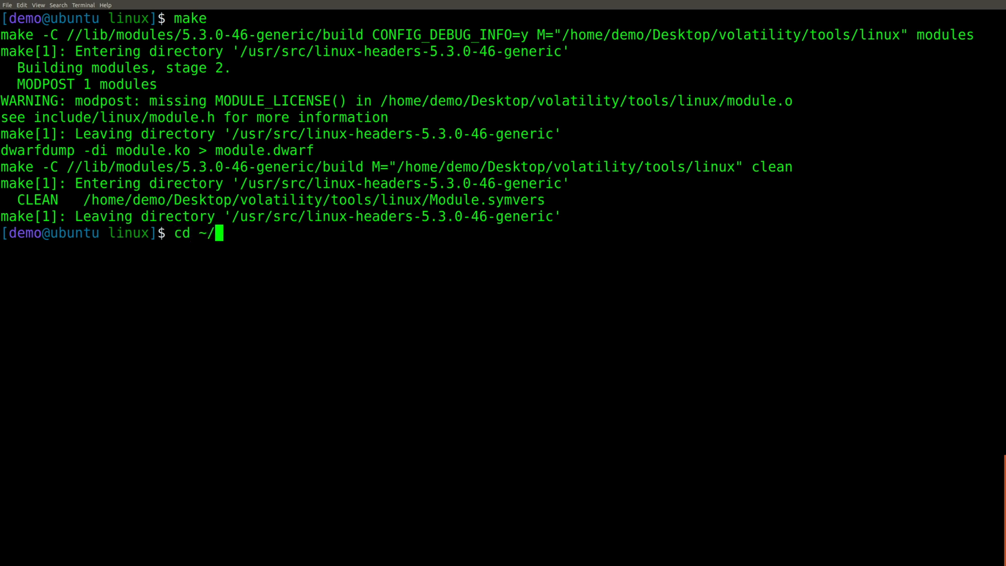
type("Desktop/")
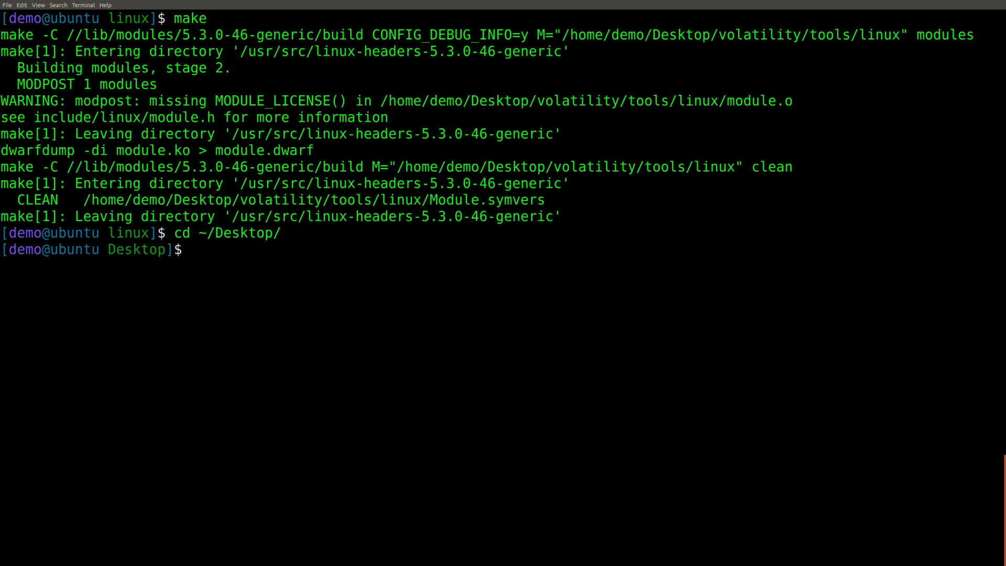
type("ll")
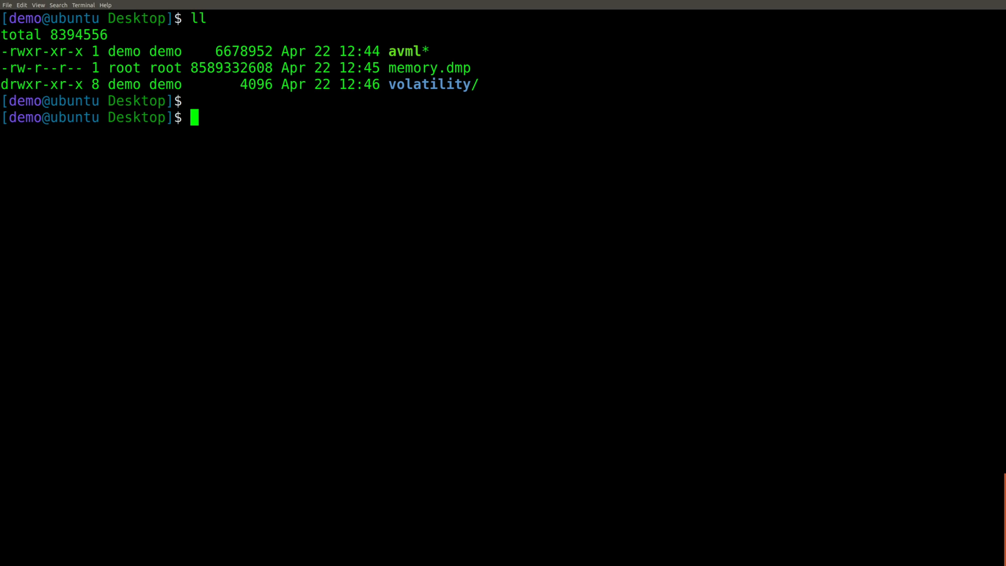
type("uname -a")
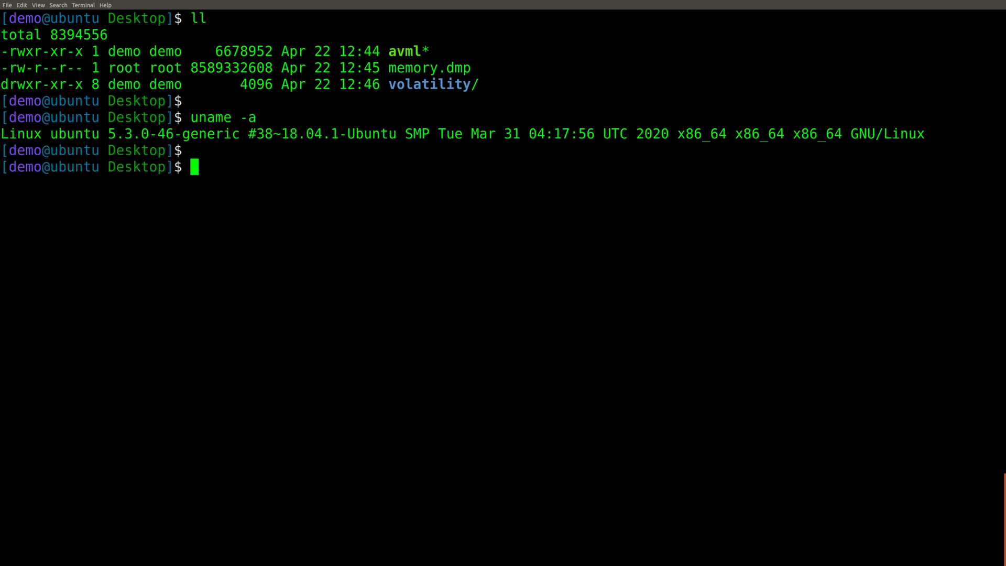
Zip module.dwarf and /boot/System.map-5.3.0-46-generic into Ubuntu_5.3.0-46-generic.zip with sudo.
type("zip")
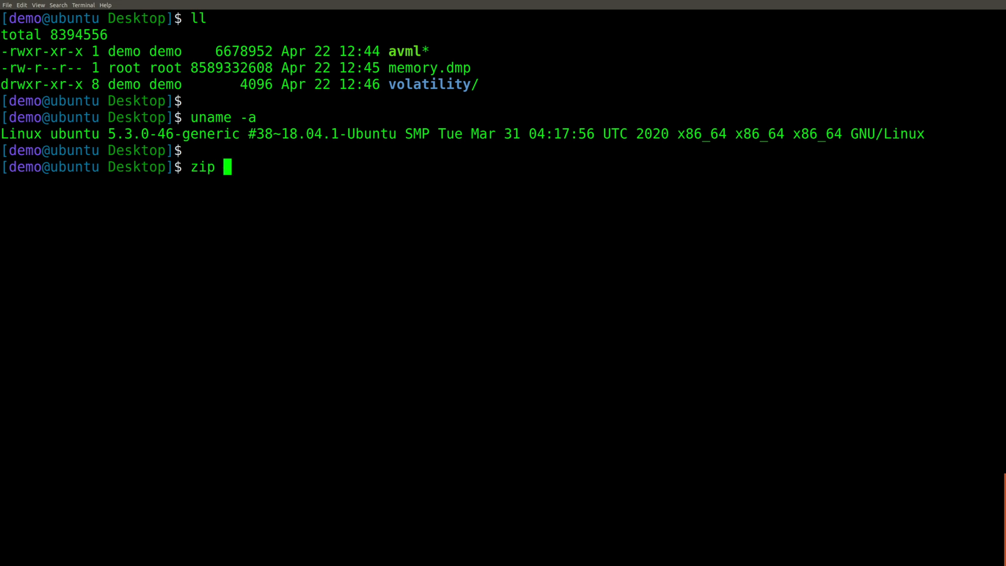
type("Ubu")
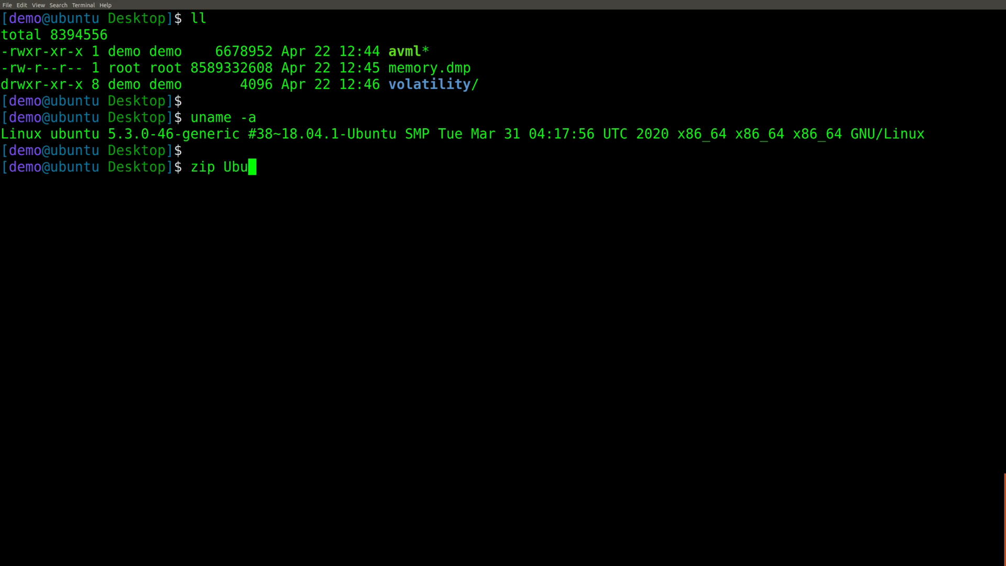
type("ntu_")
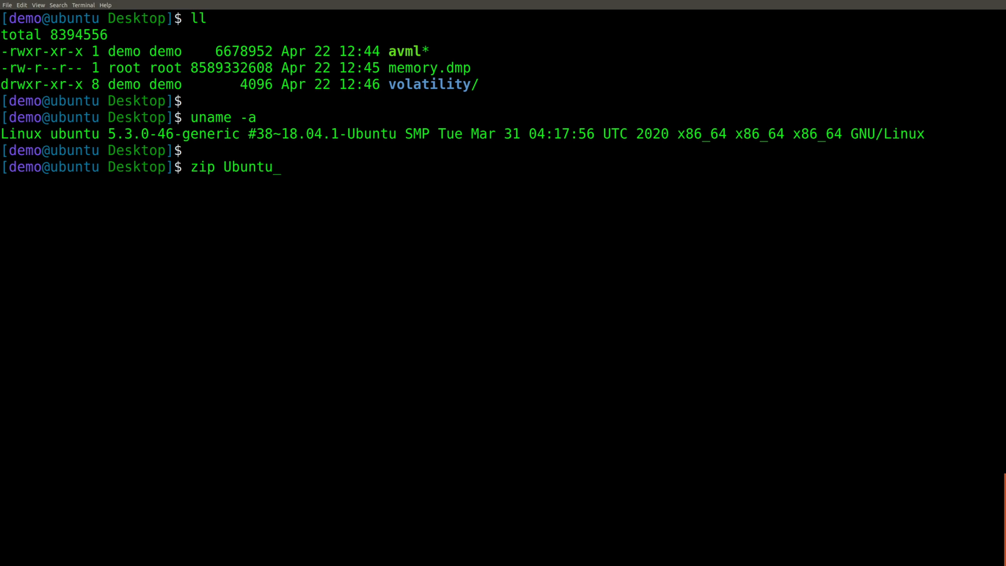
type("5.3.0")
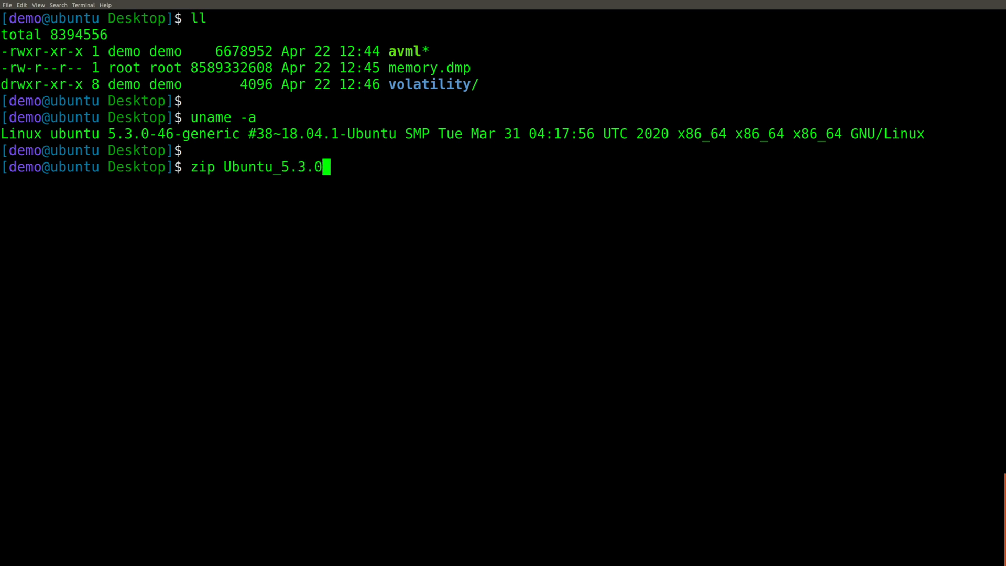
type("-46-generic")
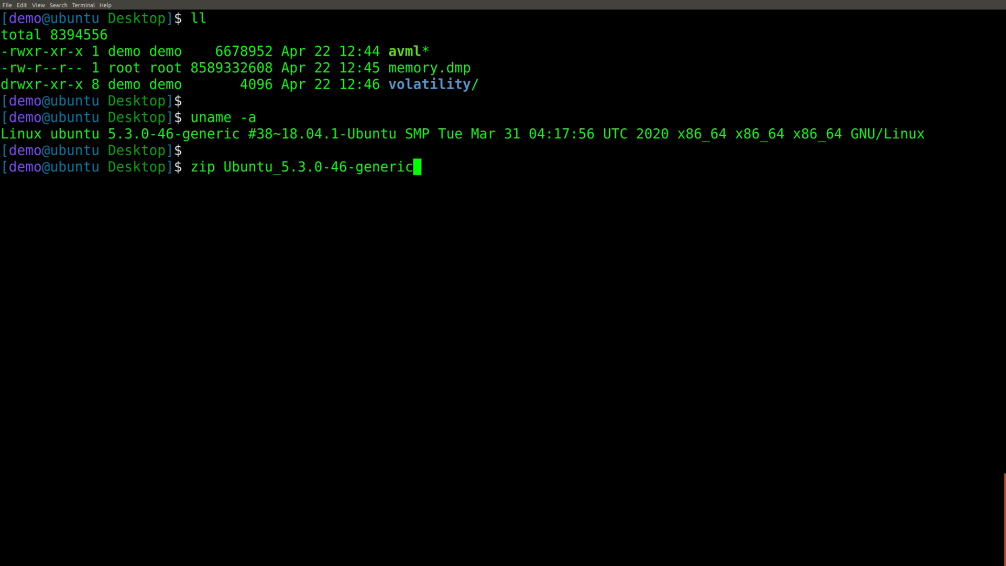
type(".zip")
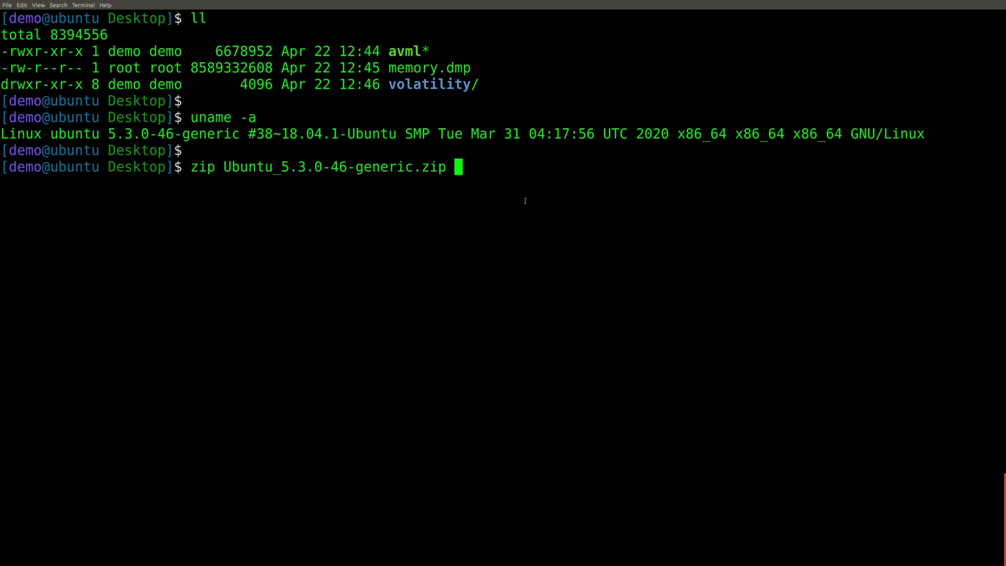
type("./volatility/")
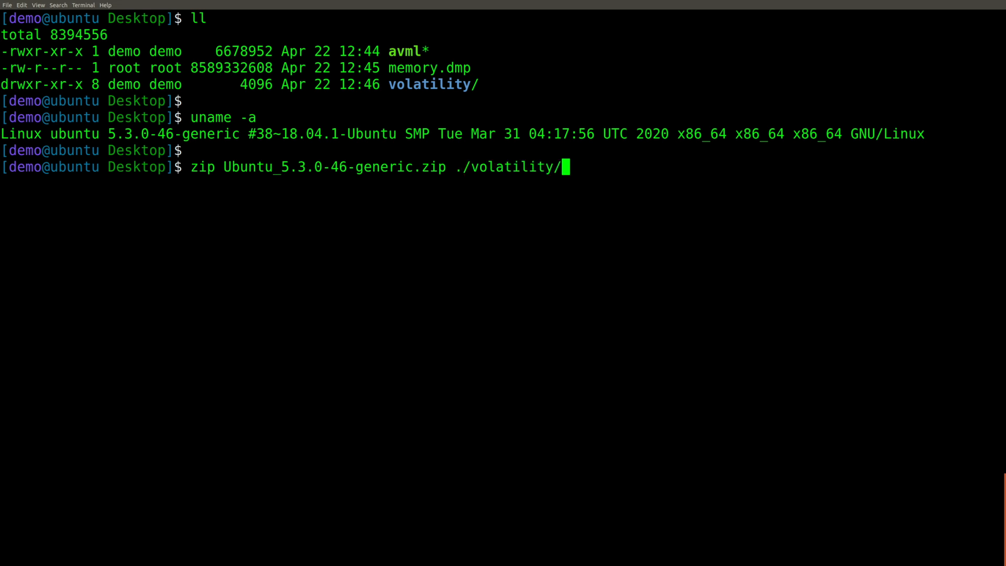
type("tools/linux/")
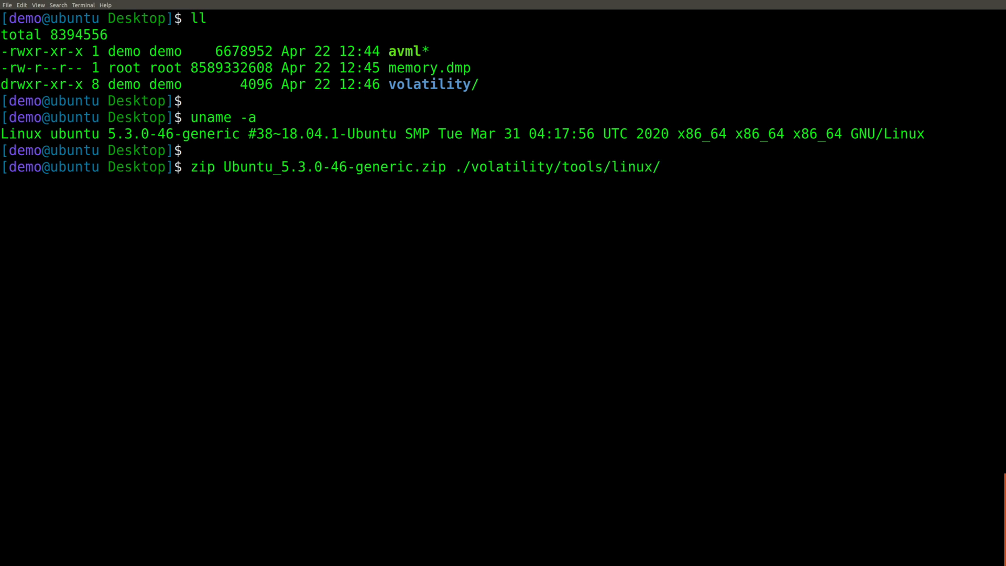
type("module.dw")
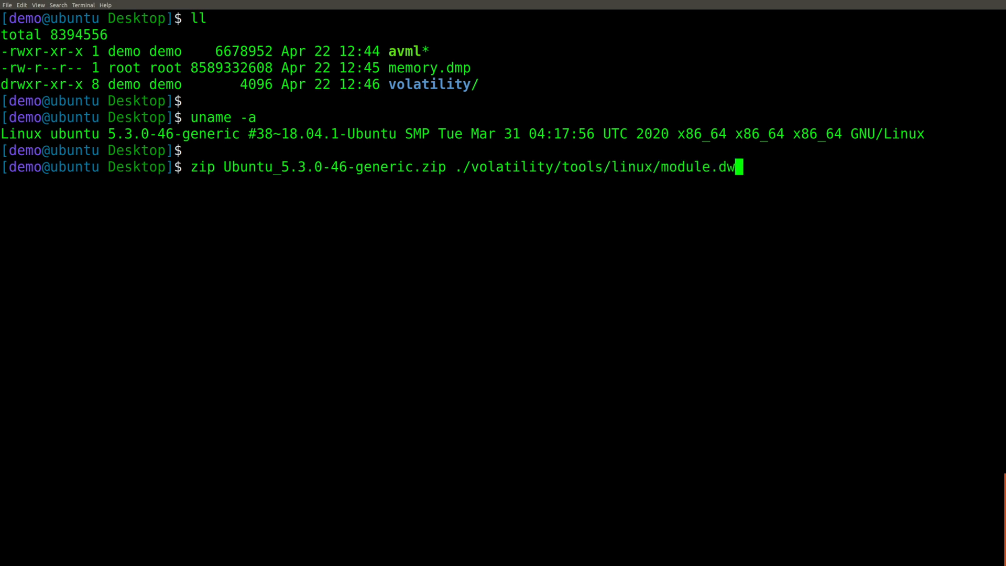
type("arf")
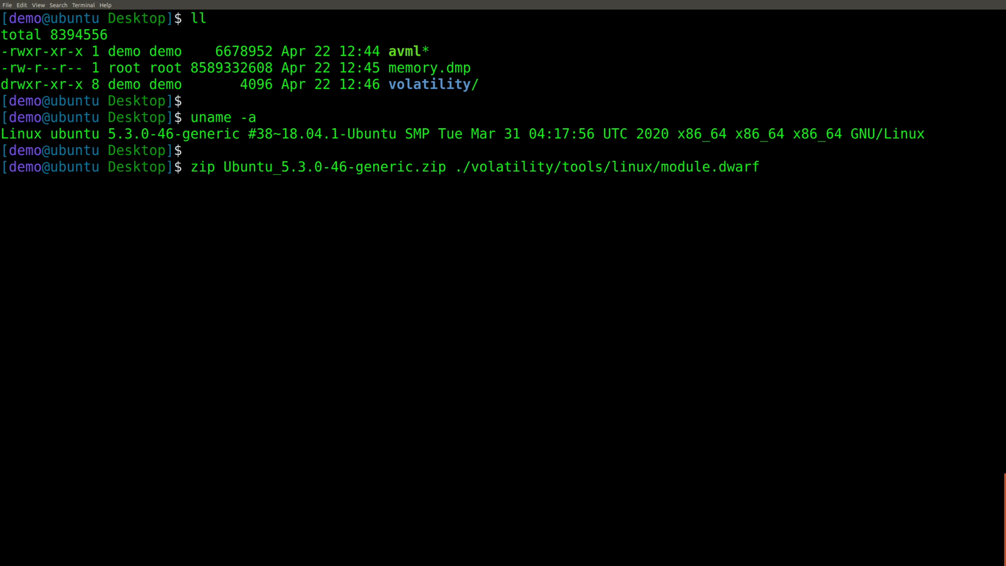
type("/boot")
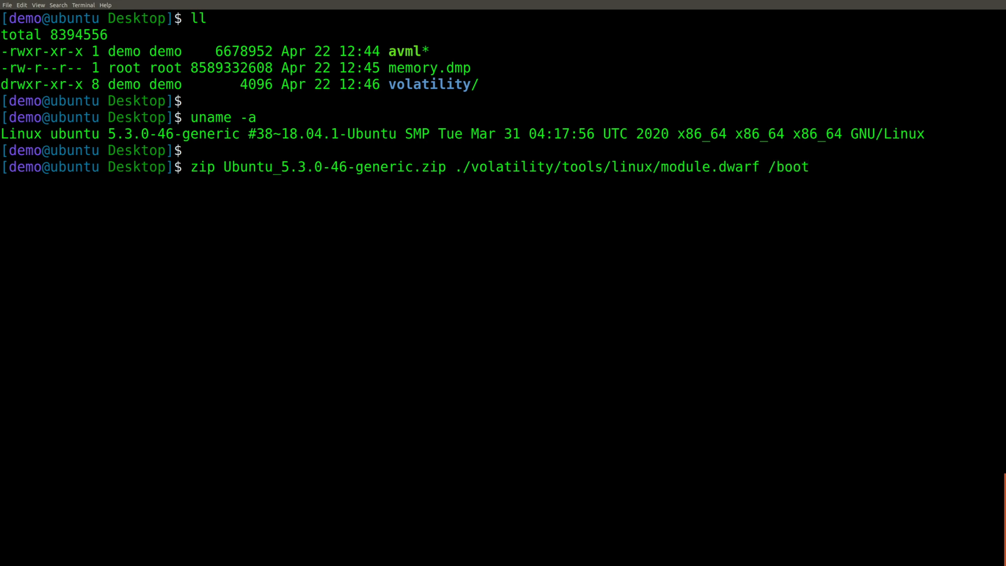
type("/System.map-5.3.0-4")
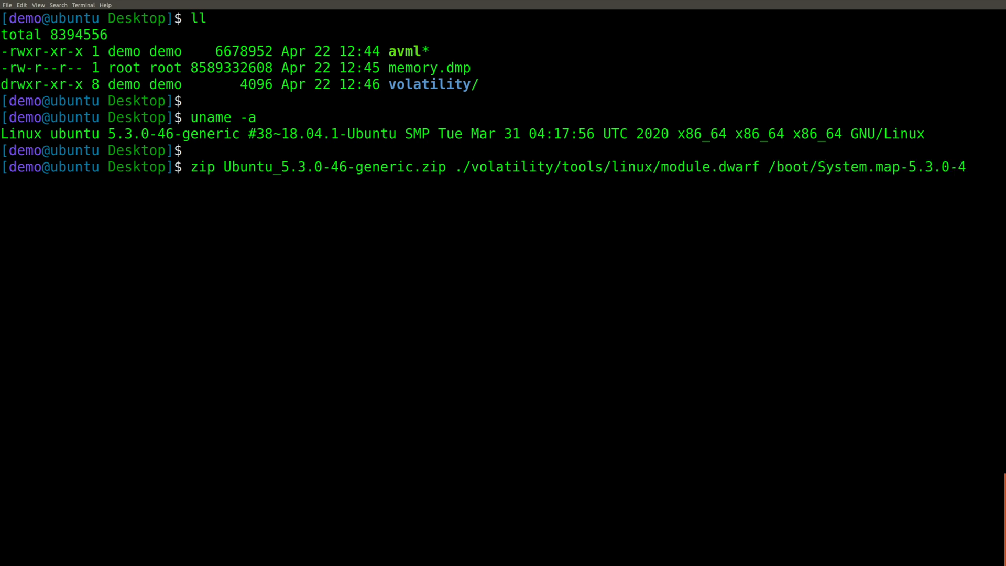
type("6-generic")
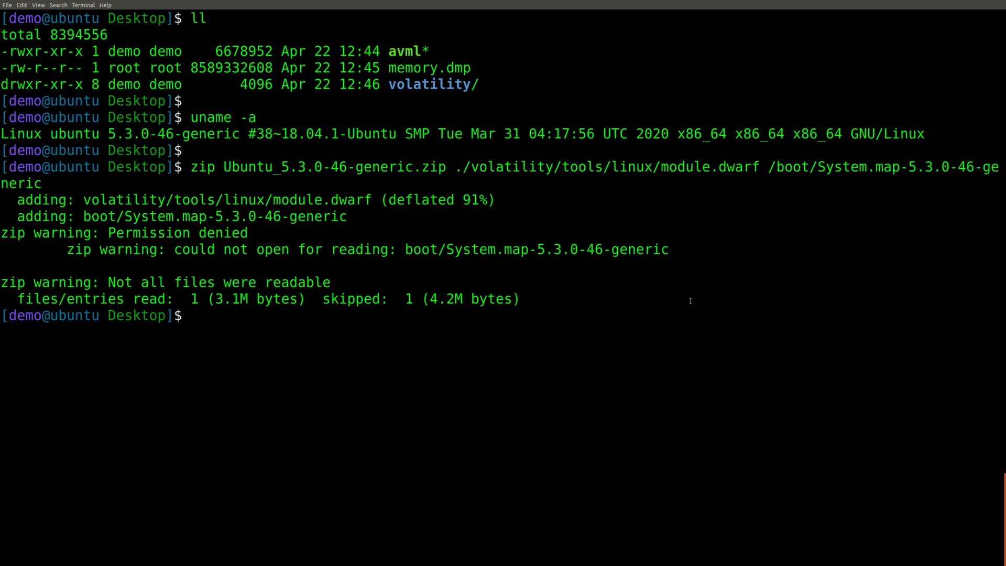
type("sudo zip Ubuntu_5.3.0-46-generic.zip ./volatility/tools/linux/module.dwarf /boot/System.map-5.3.0-46-generic")
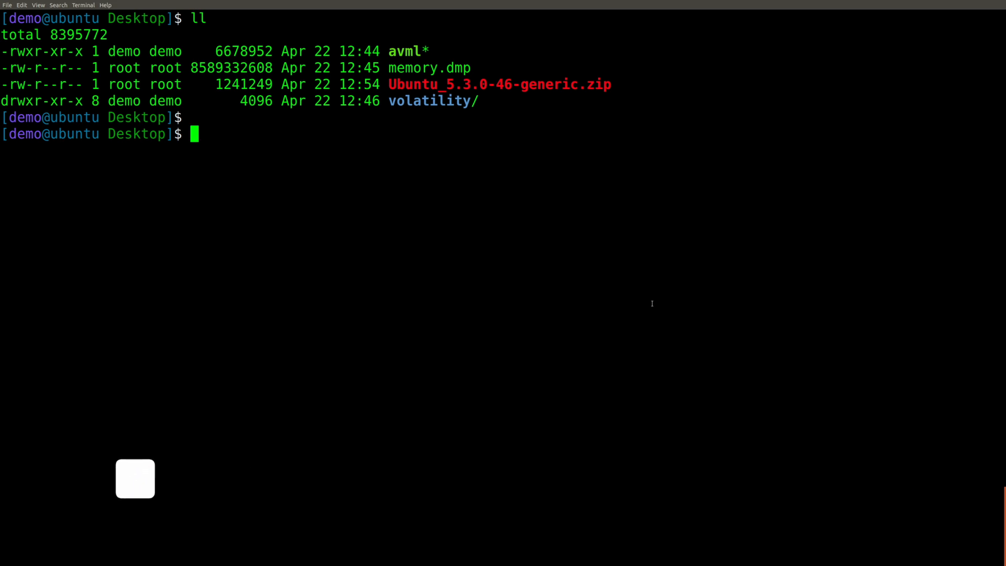
Move Ubuntu_5.3.0-46-generic.zip into volatility/volatility/plugins/overlays/linux/.
type("mv Ubuntu_5.3.0-46-generic.zip")
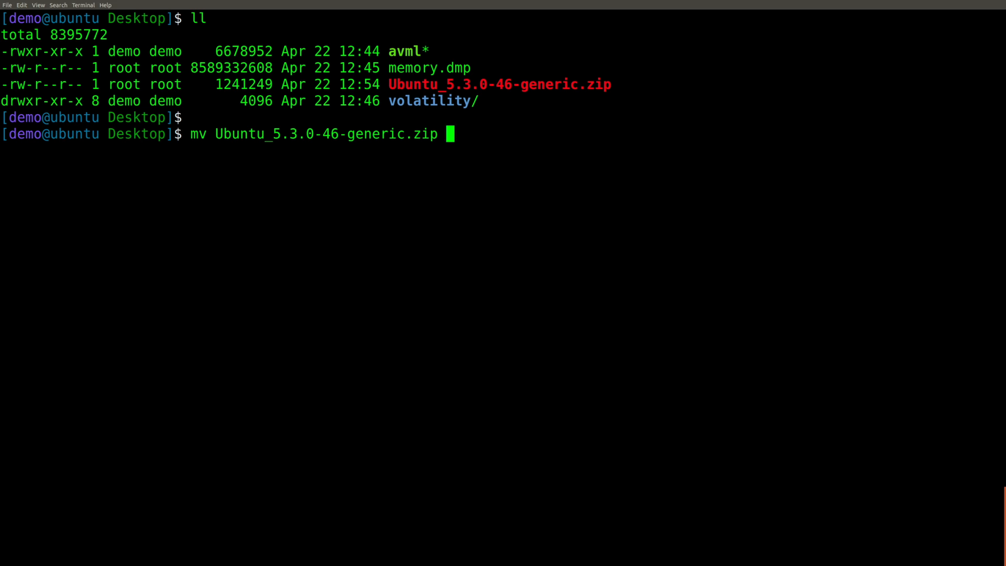
type("volatility/volatility/")
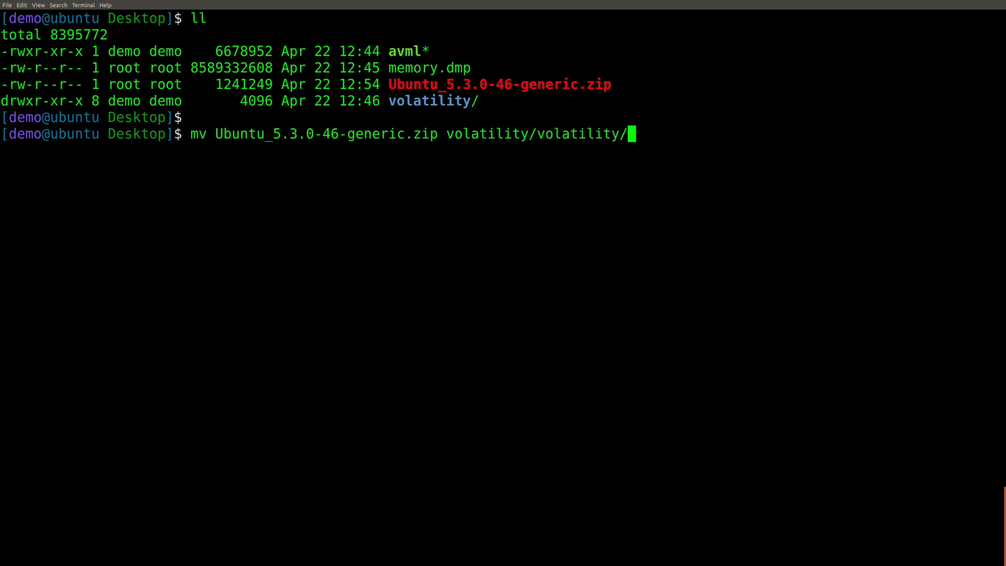
type("plugins/ov")
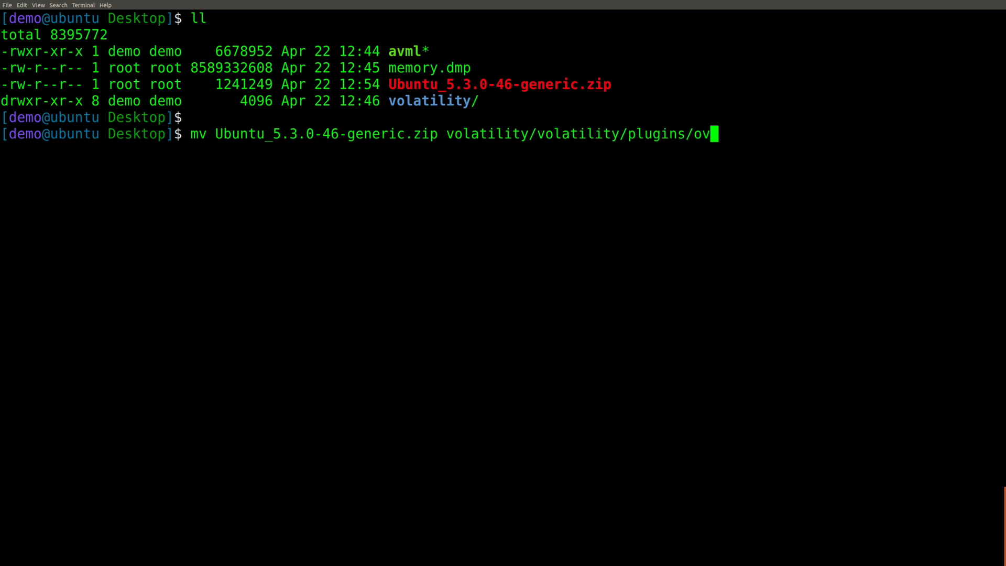
type("erlays/linux/")
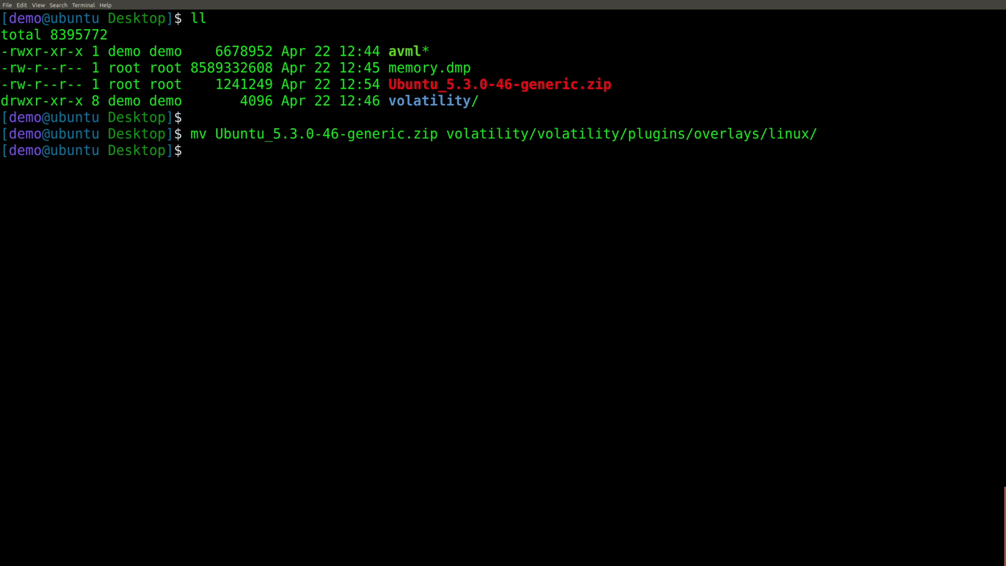
From the volatility folder, run python vol.py --info | more and page through the listing.
type("cd volatility/")
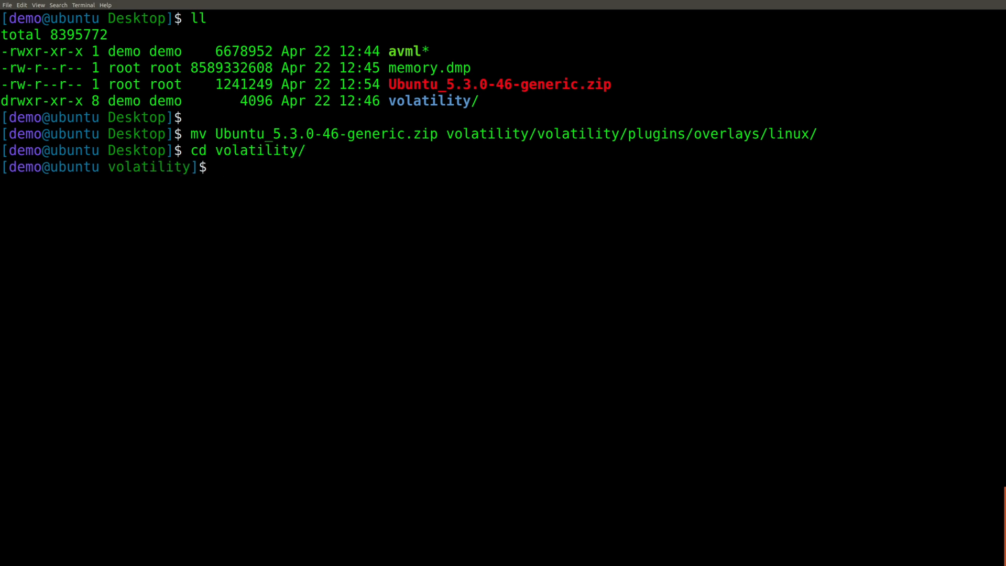
type("python vo")
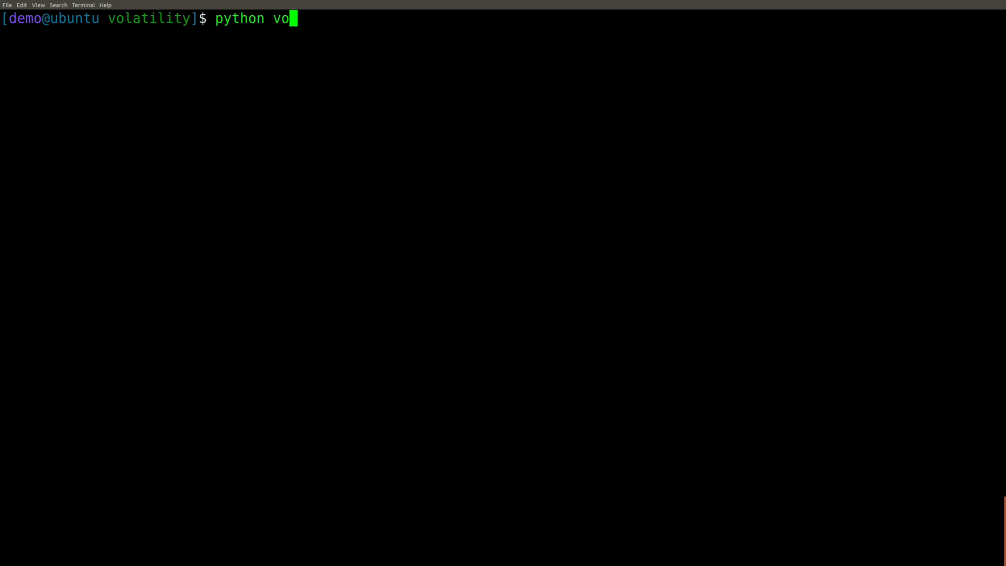
type("l.py --info | more")
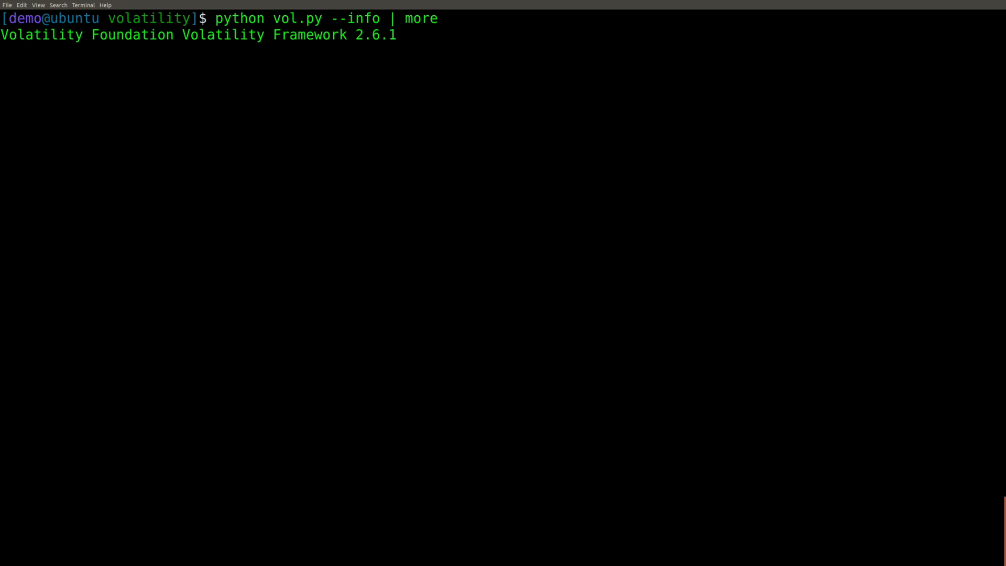
key("Return")
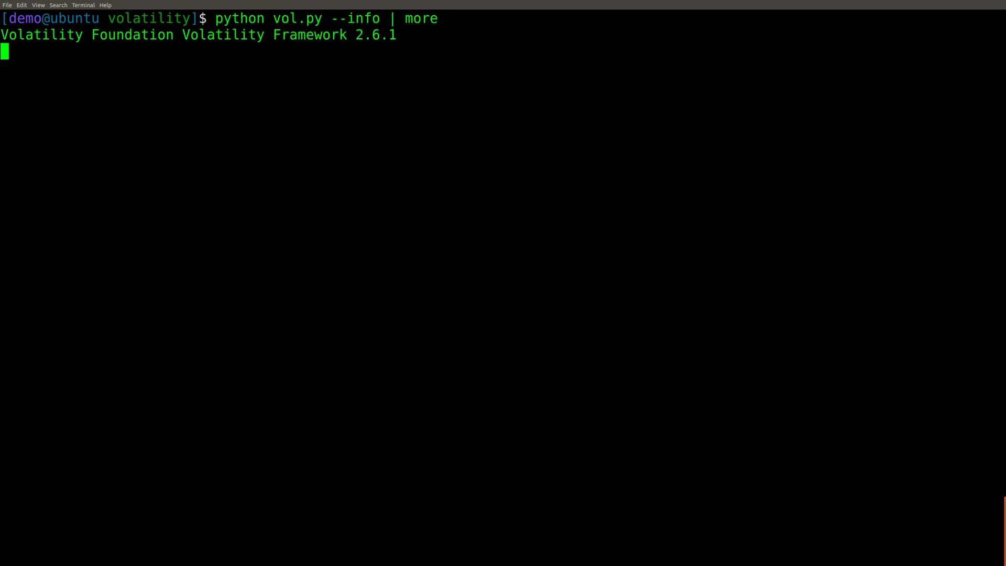
key("Return")
type("python")
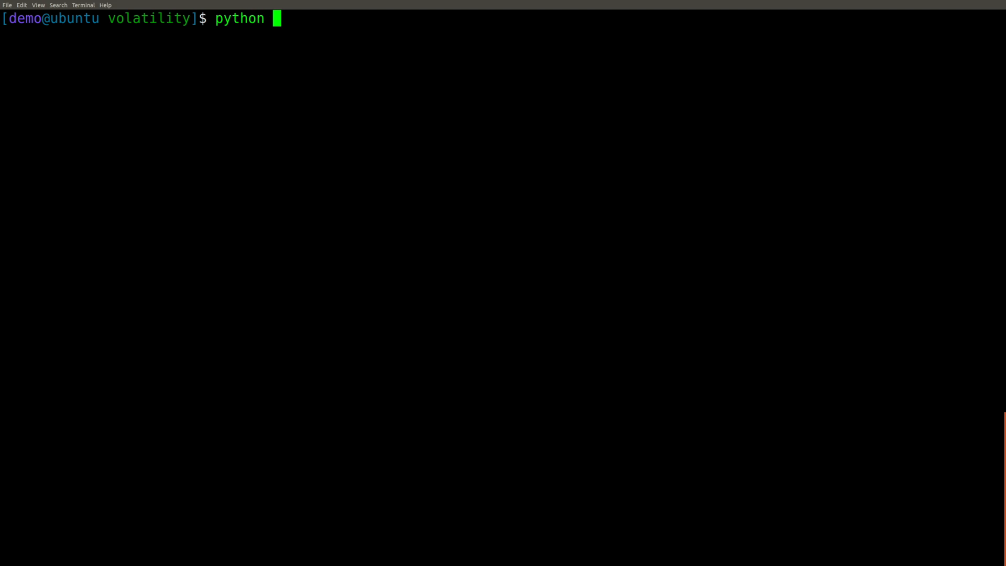
Run linux_pslist on ../memory.dmp with profile LinuxUbuntu_5_3_0-46-genericx64 and page through the processes.
type("vol.py -f ../")
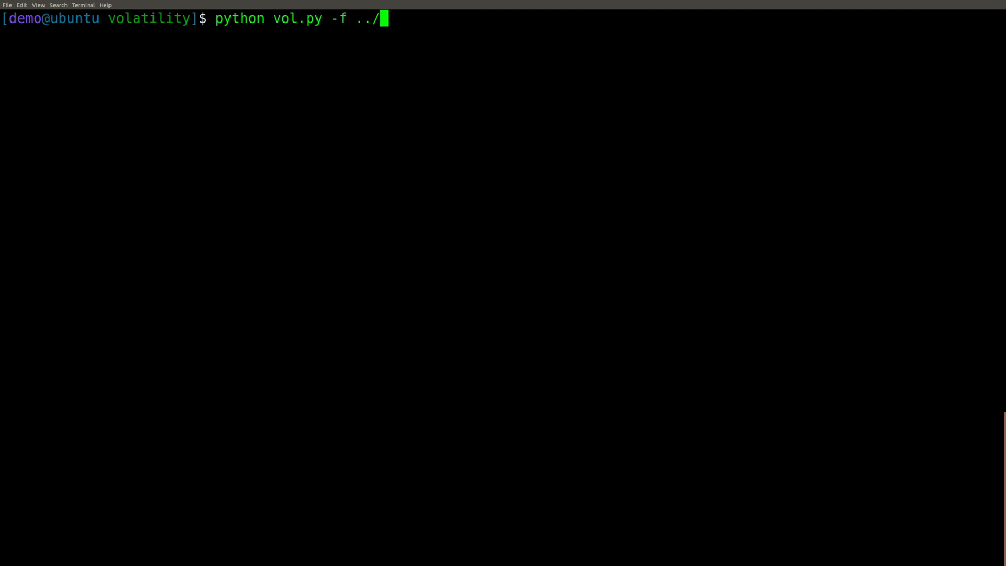
type("memory.dmp --profile=LinuxUbuntu_5_3_0-46-genericx64")
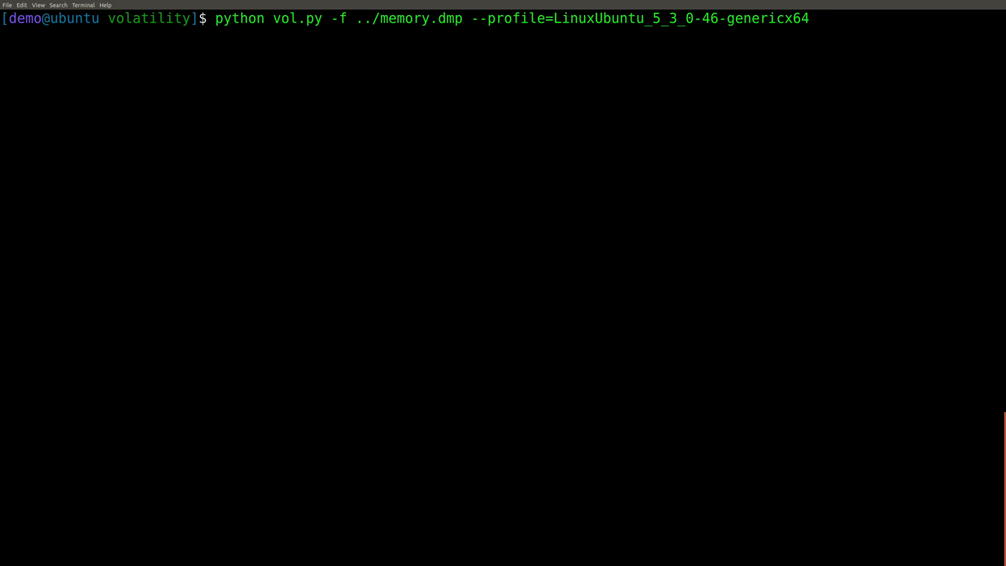
type("linux")
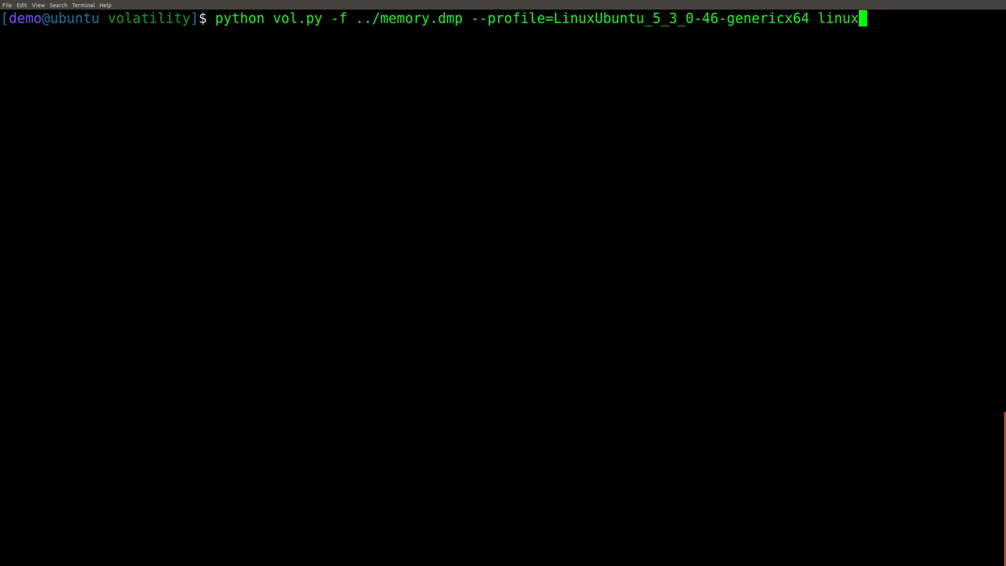
type("_pslist")
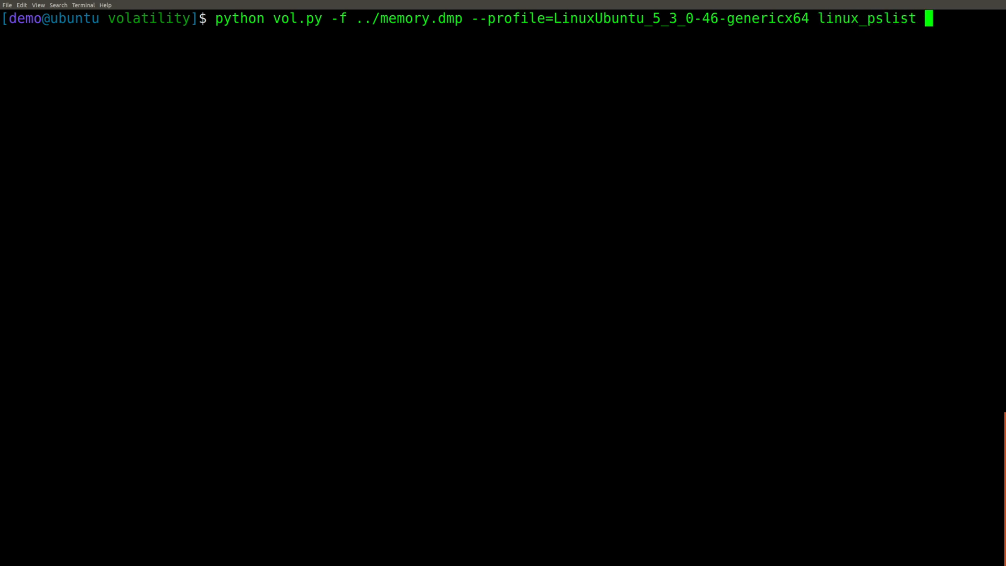
type("| more")
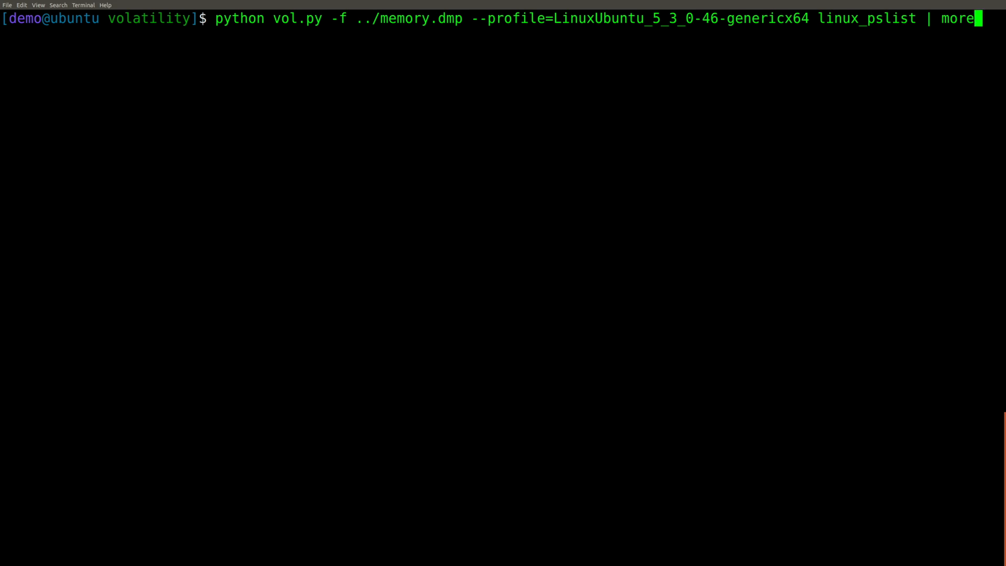
key("Return")
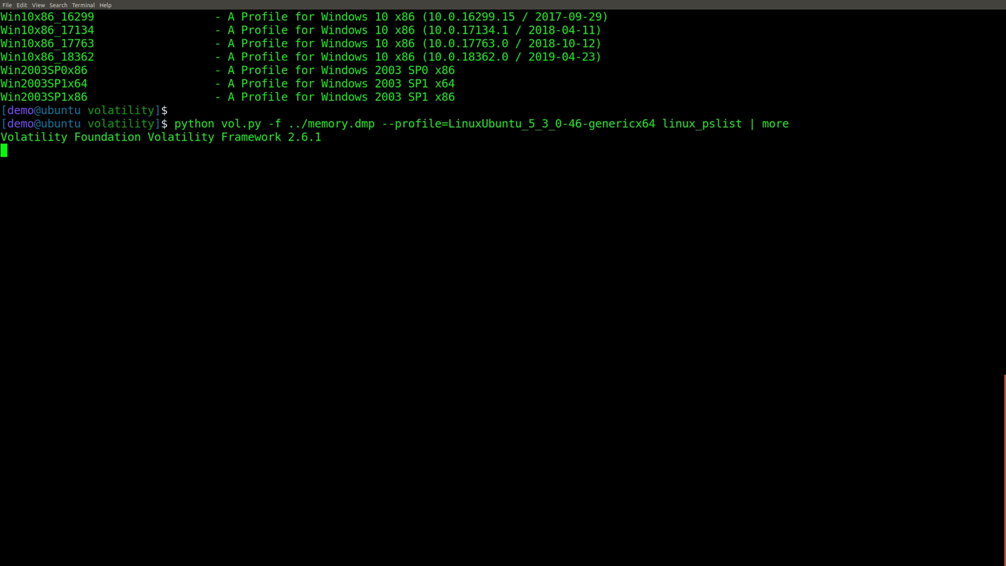
key("Return")
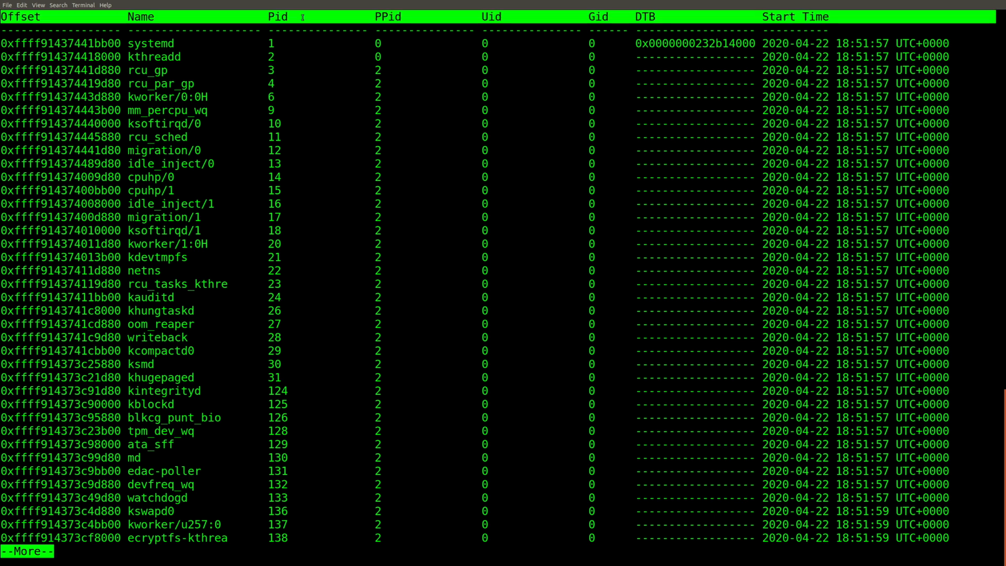
mouse_move(302, 168)
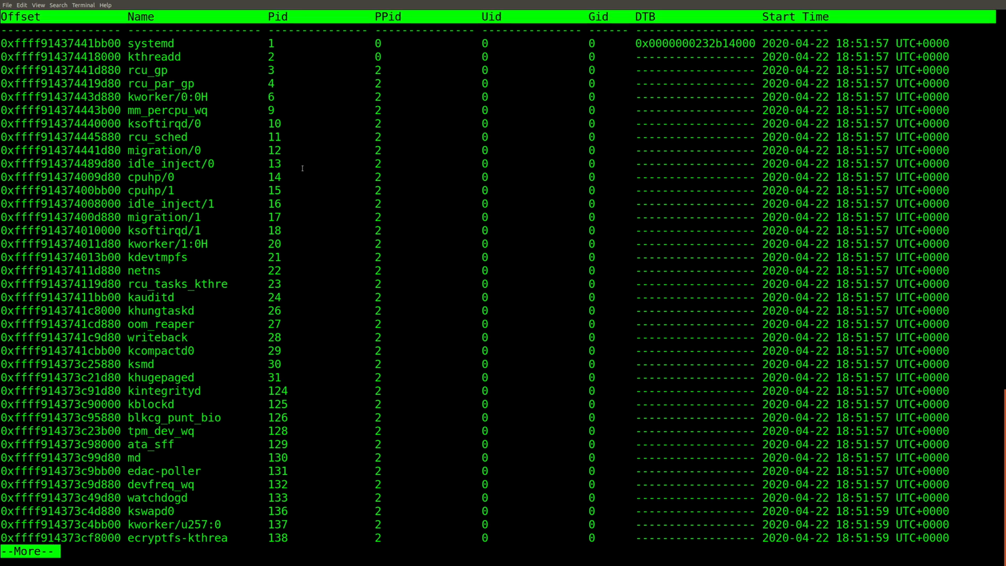
key("space")
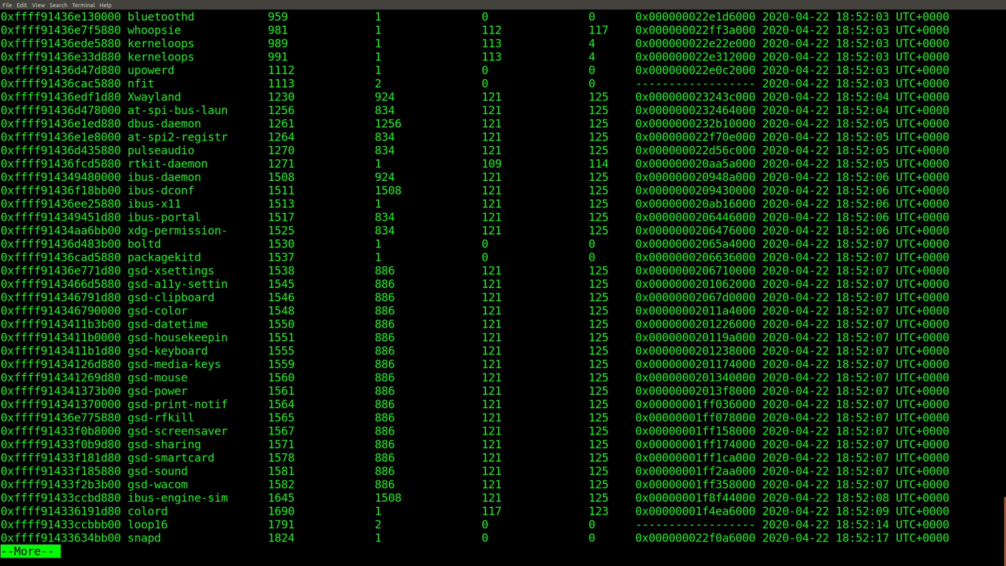
key("space")
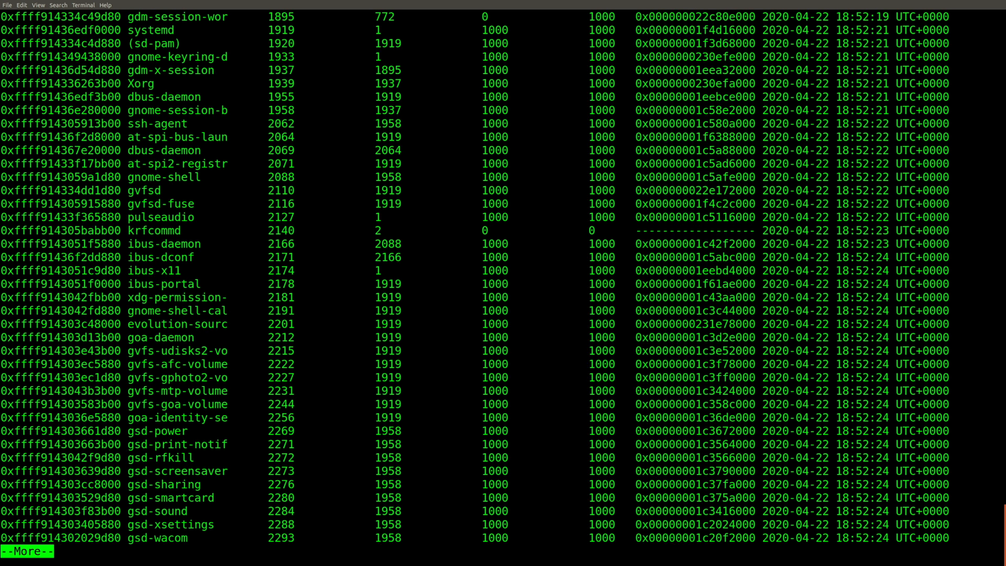
key("q")
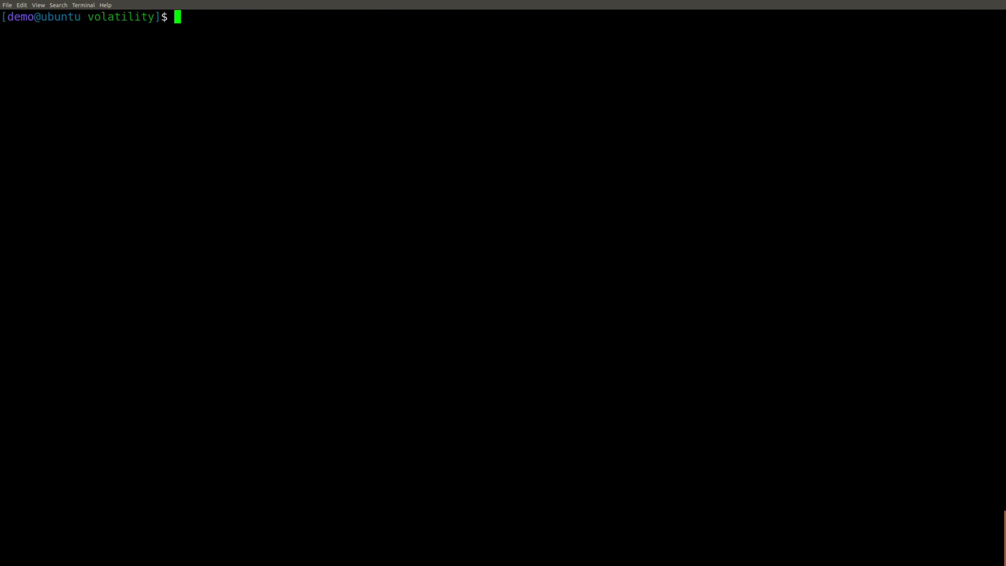
Rerun linux_pslist piped to grep -i firefox to find Firefox processes.
type("python vol.py -f ../memory.dmp --profile=LinuxUbuntu_5_3_0-46-genericx64 linux_pslist | mo")
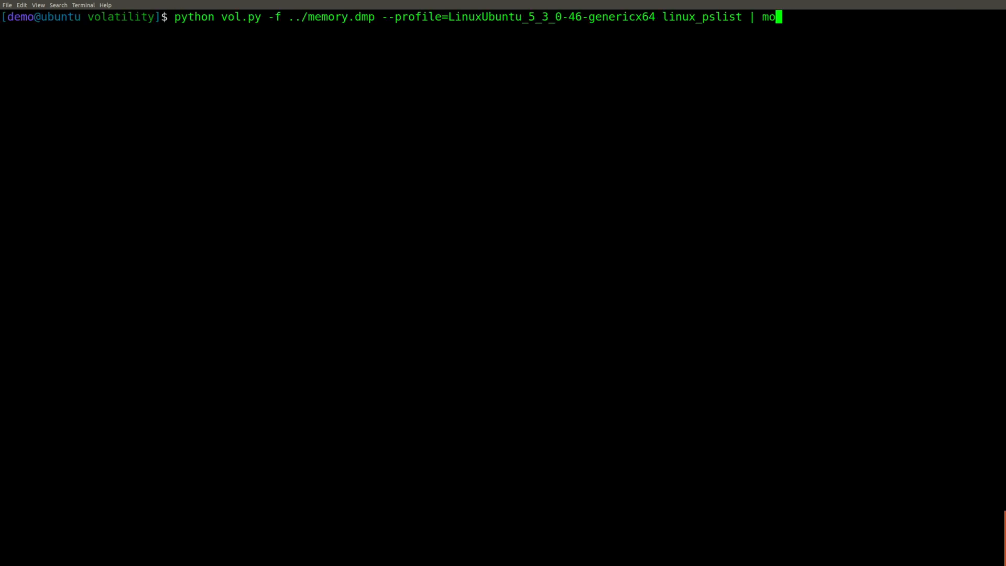
type("grep -i firefox")
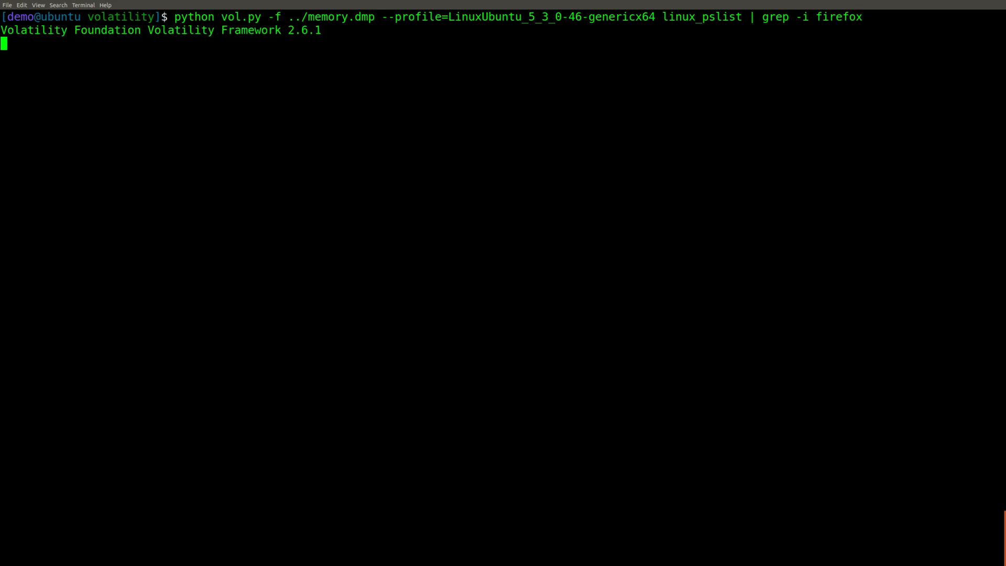
key("Return")
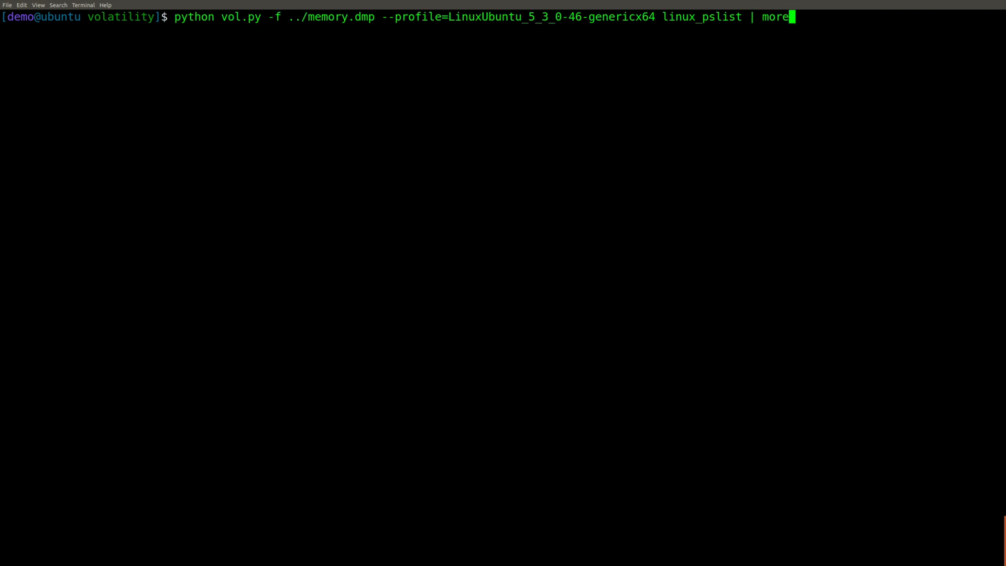
Run linux_pstree and linux_netstat on the dump, paging through the socket listing.
key("BackSpace")
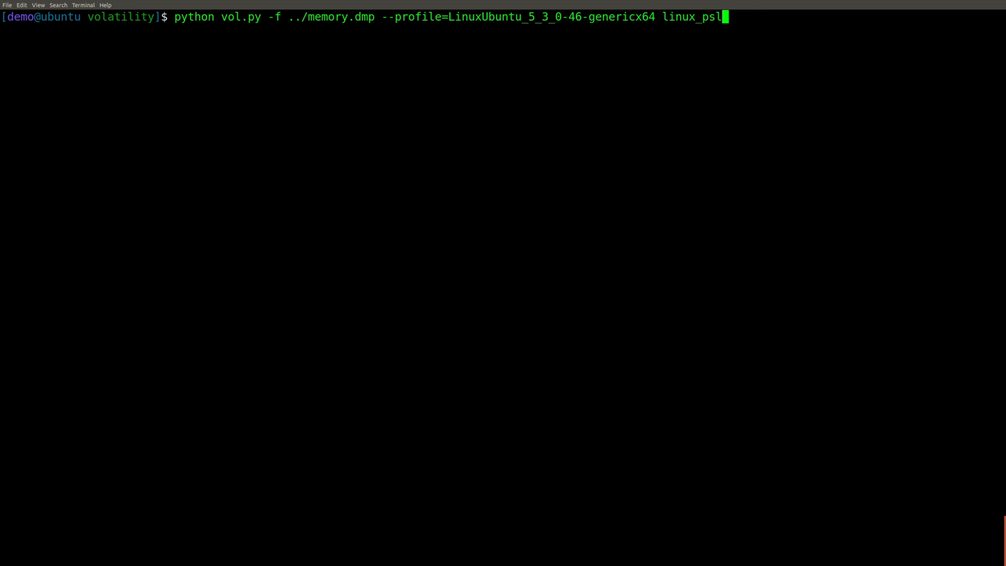
key("Return")
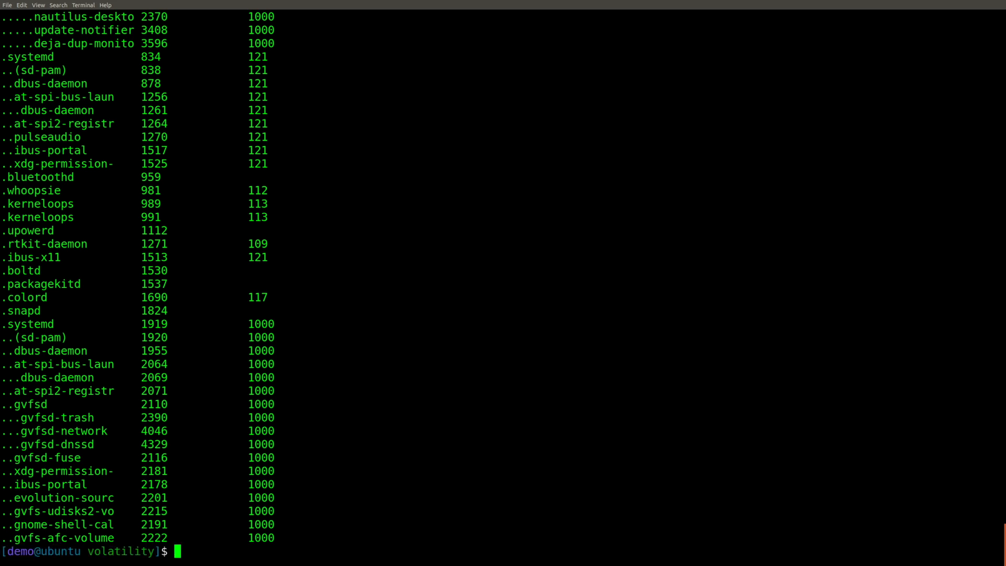
type("python vol.py -f ../memory.dmp --profile=LinuxUbuntu_5_3_0-46-genericx64 linux_pstree | more")
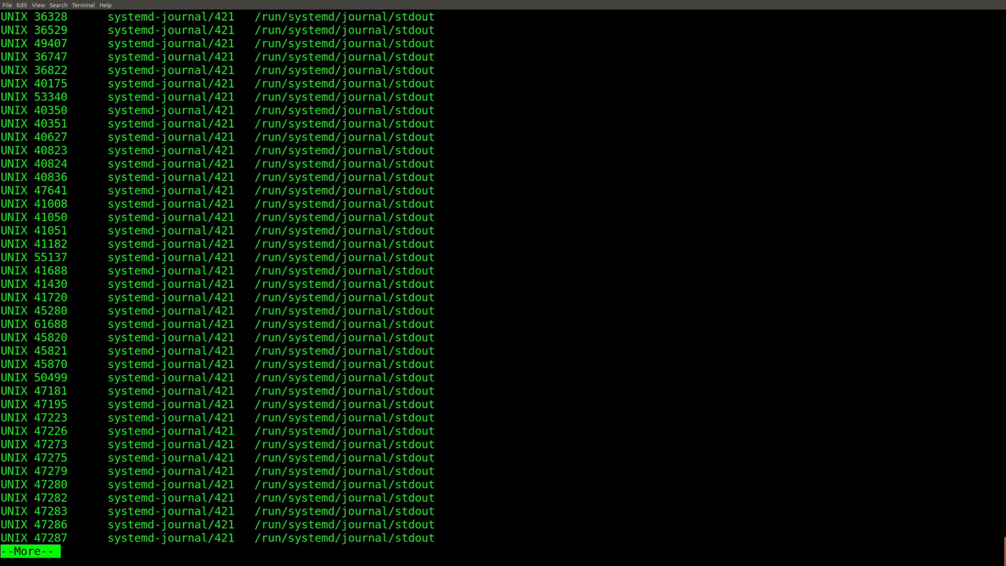
key("space")
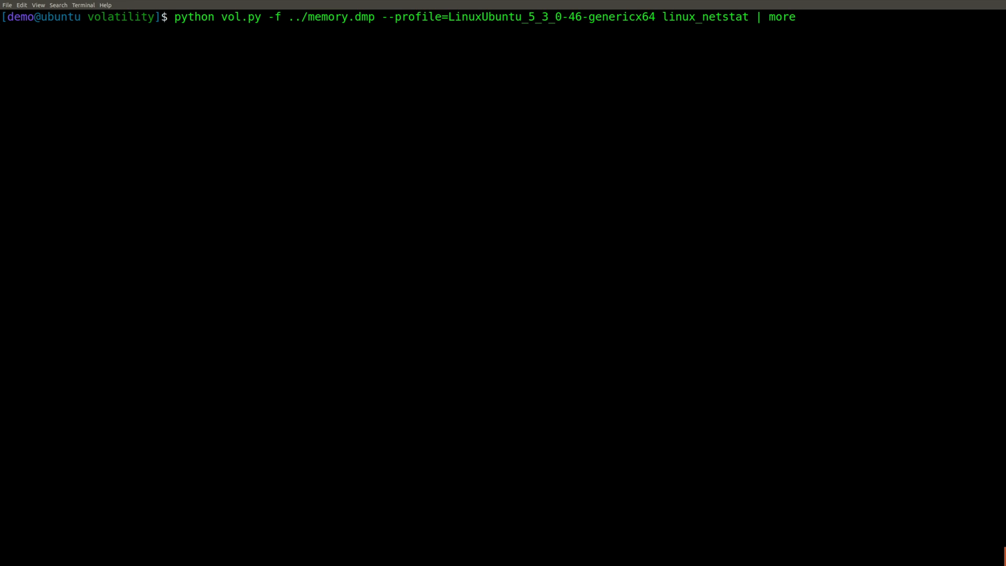
key("BackSpace")
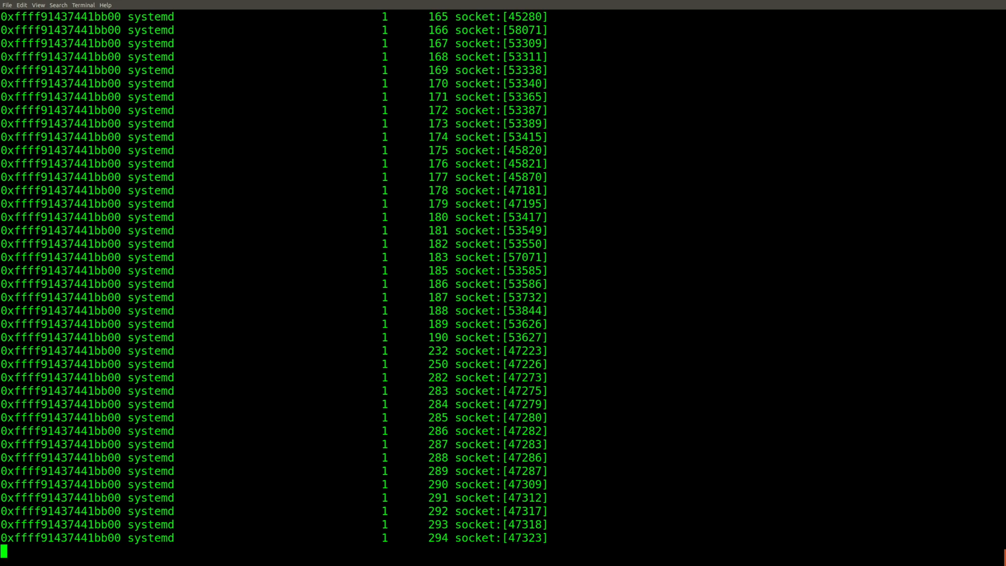
Run linux_lsof | more to show per-process open file descriptors.
key("space")
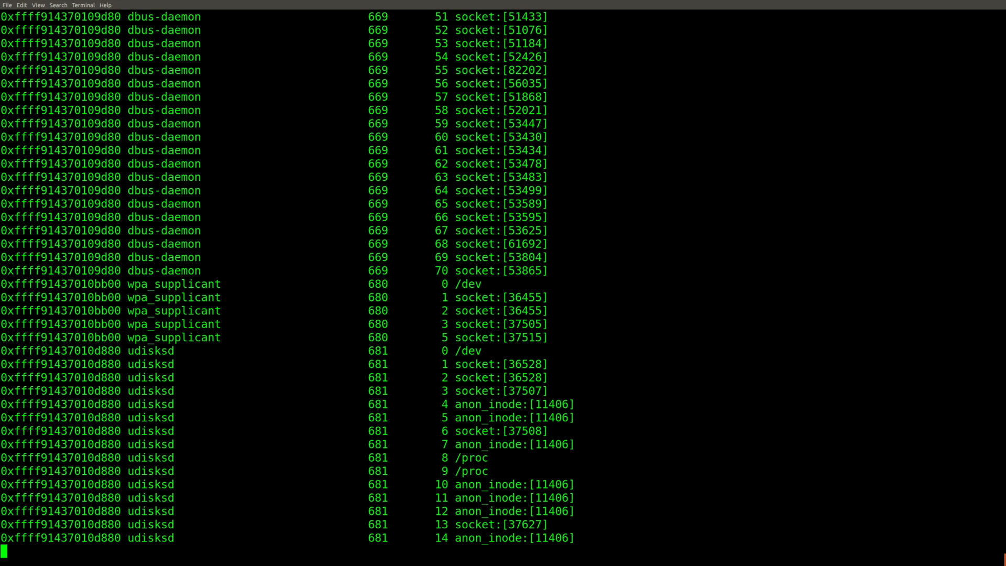
type("python vol.py -f ../memory.dmp --profile=LinuxUbuntu_5_3_0-46-genericx64 linux_lsof | mo")
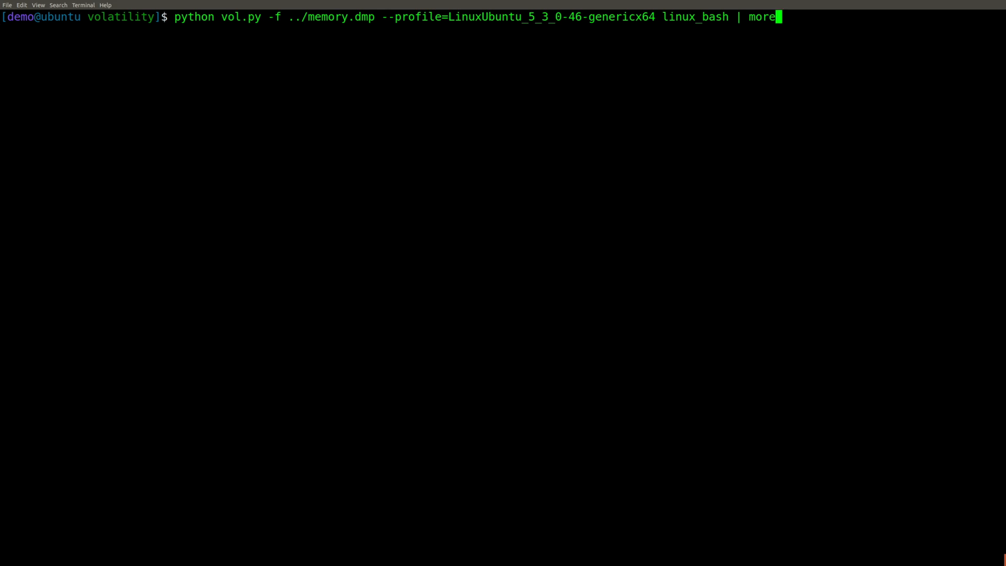
Recover the bash command history with the linux_bash plugin and page through it.
key("Return")
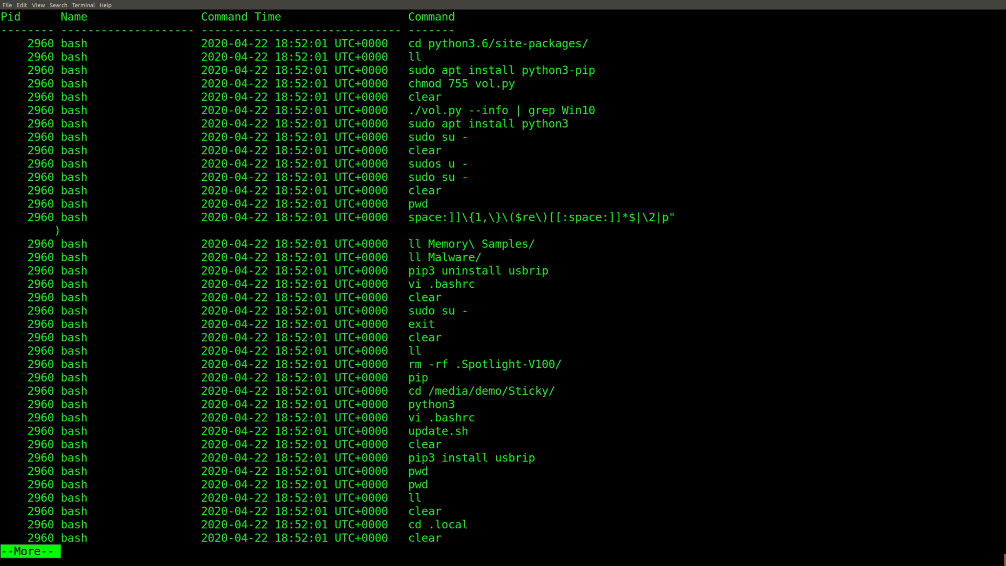
key("q")
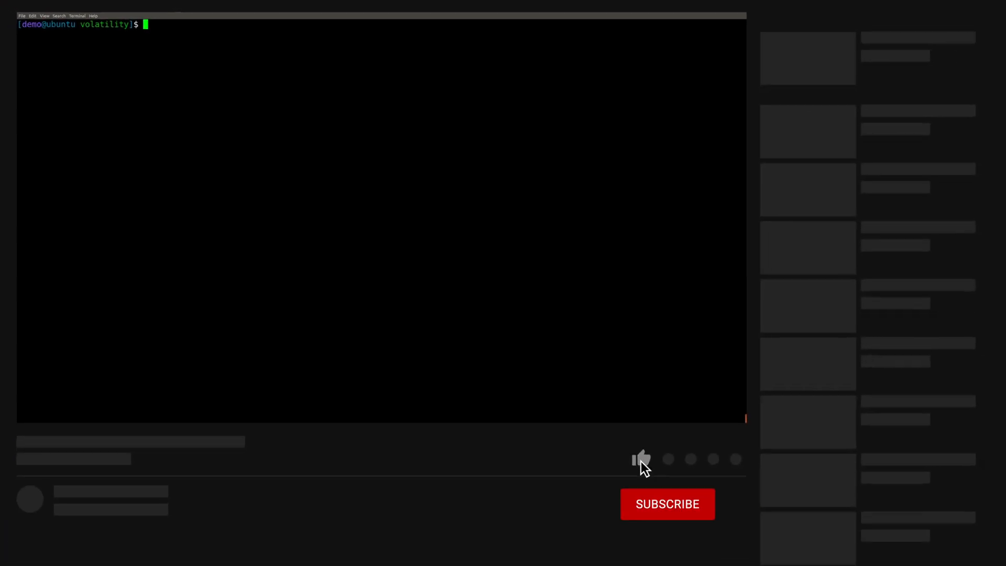
left_click(667, 504)
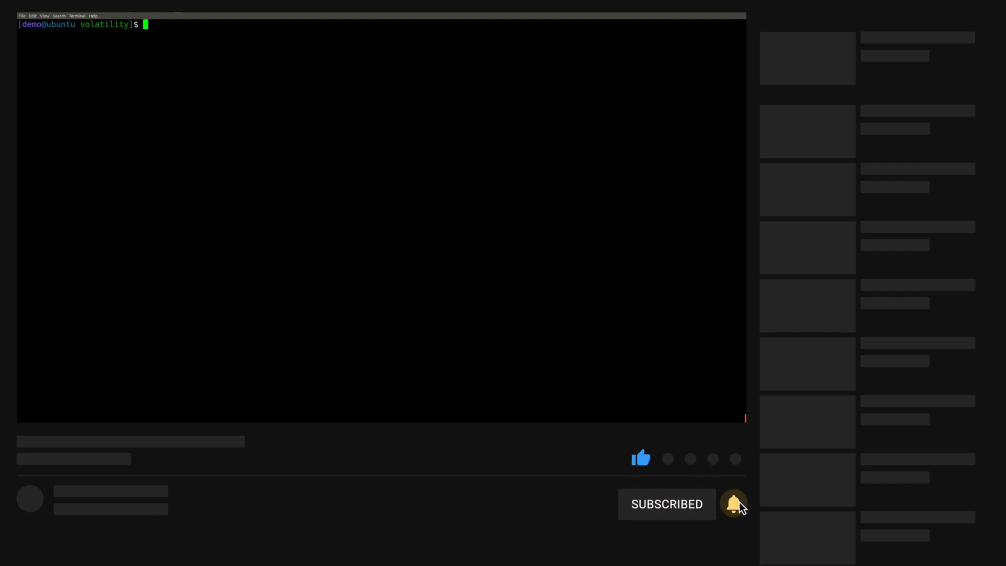